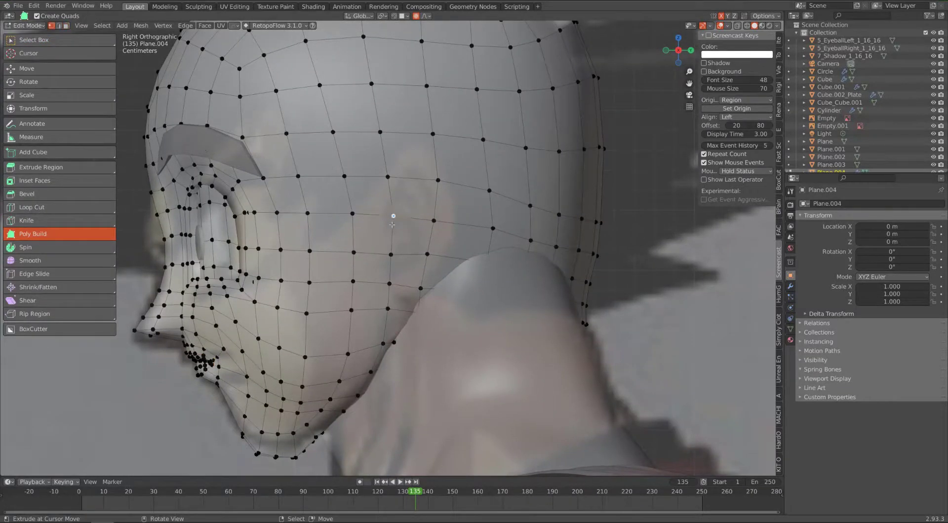
Drag three side-of-head vertices in Right Orthographic view to reshape the ear attachment area
left_click_drag(393, 217, 383, 218)
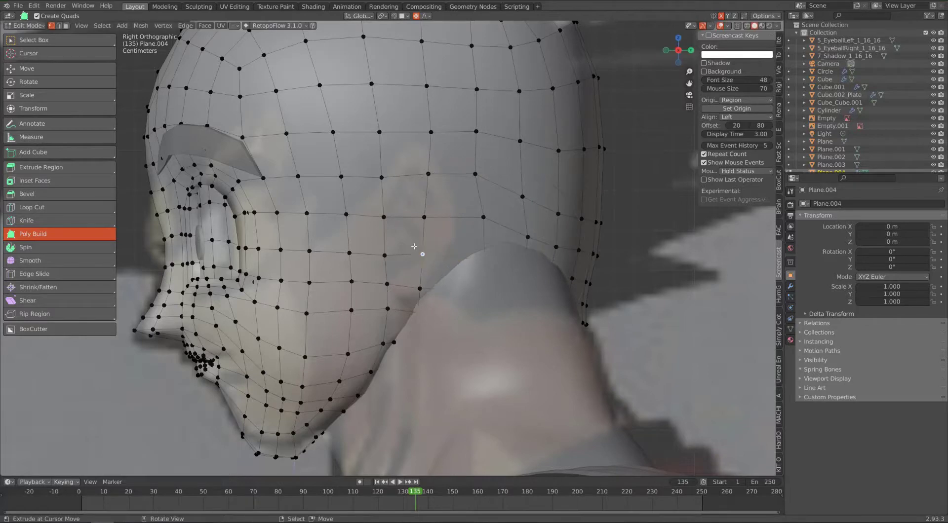
left_click_drag(422, 254, 384, 208)
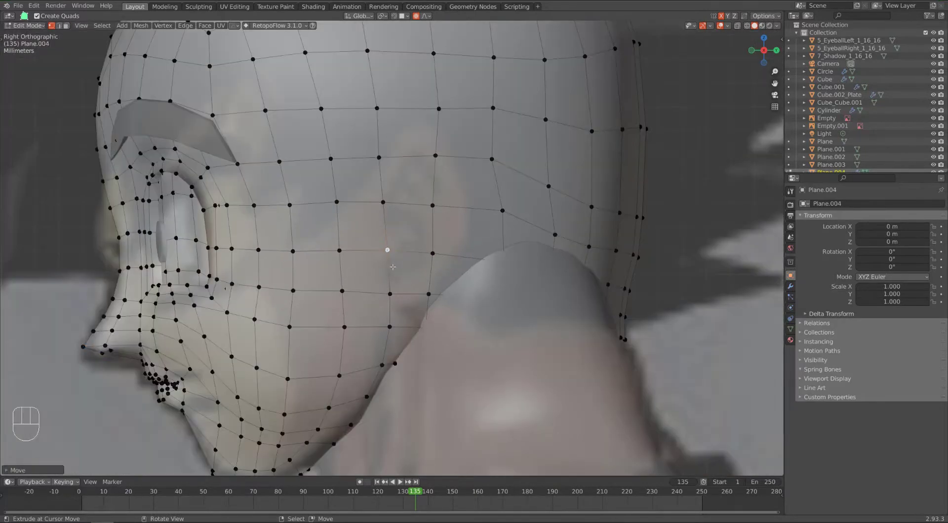
left_click_drag(393, 268, 456, 285)
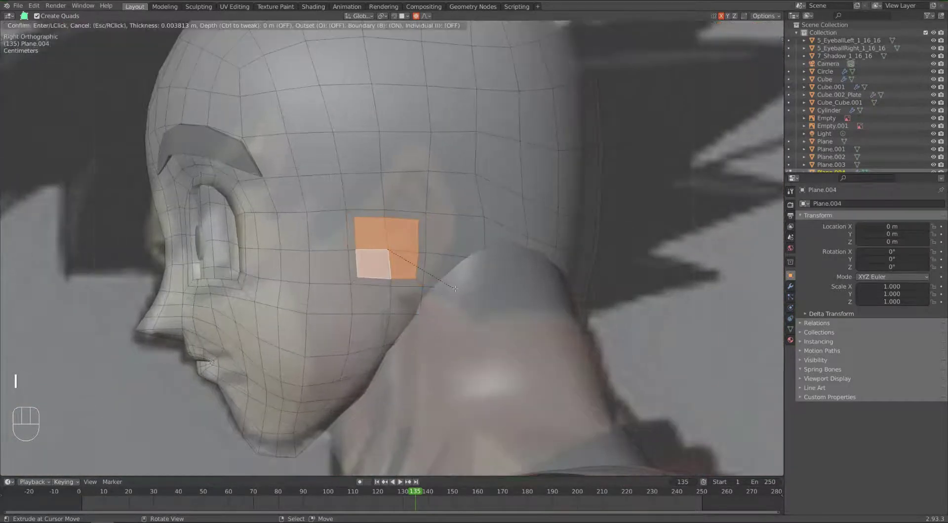
Inset the cheek-side face patch and extrude it out from the head as an ear block
key("KP_1")
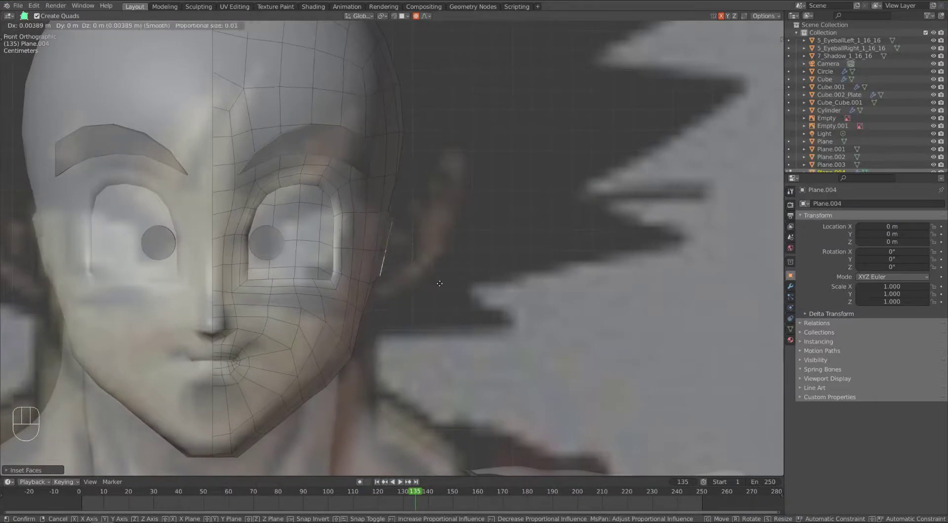
key("r")
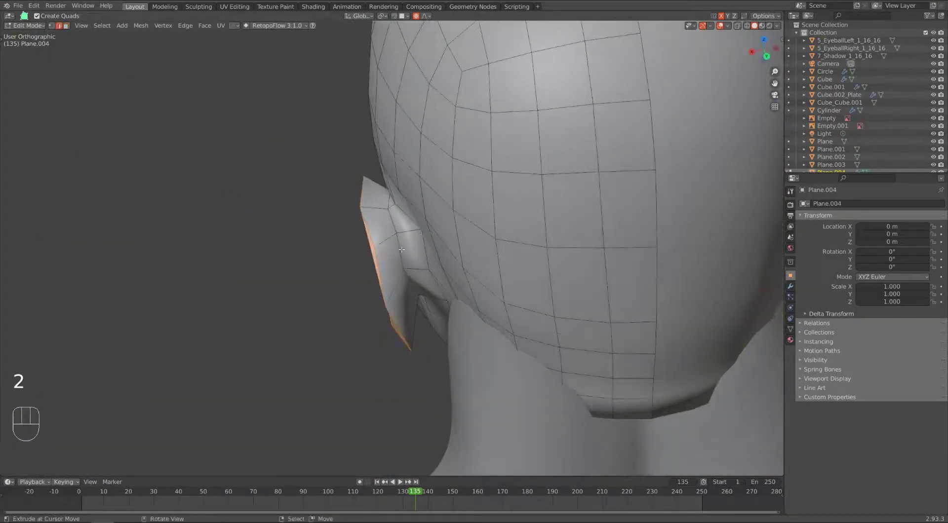
Move the ear block's vertices outward into a broader, thinner, angled ear outline
key("g")
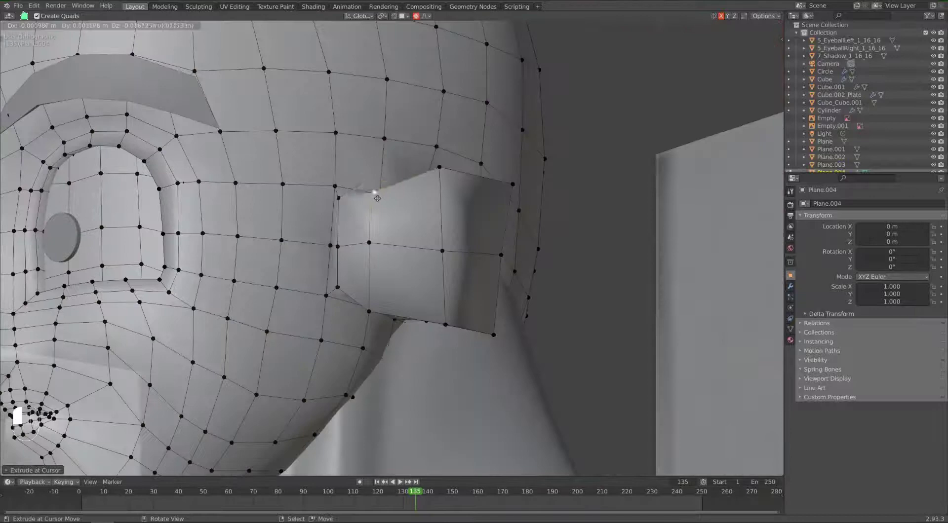
key("g")
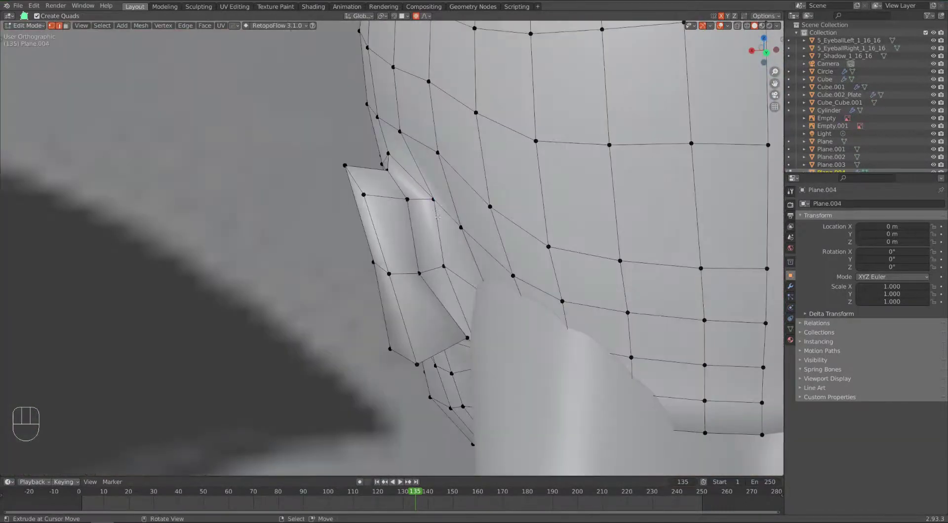
key("g")
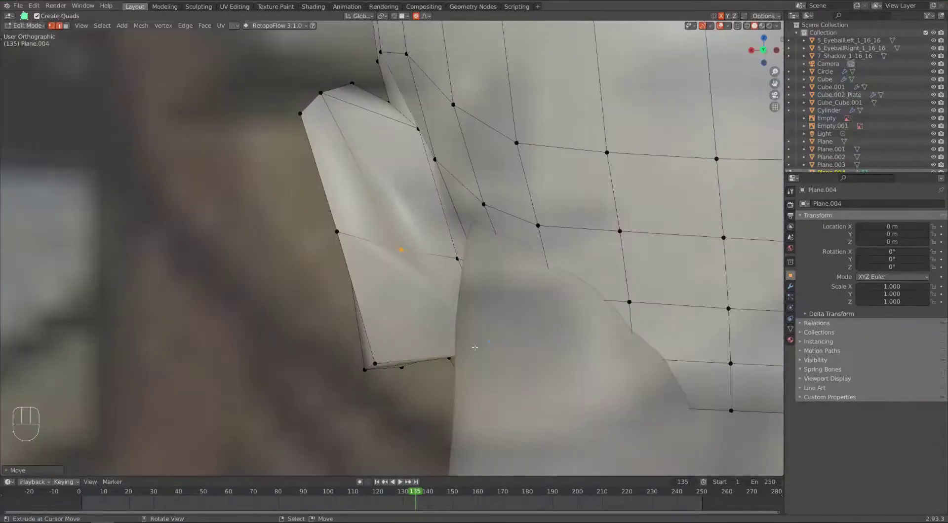
Loop-cut across the ear, then pull its top vertex into a pointed tip from side view
left_click_drag(474, 347, 544, 381)
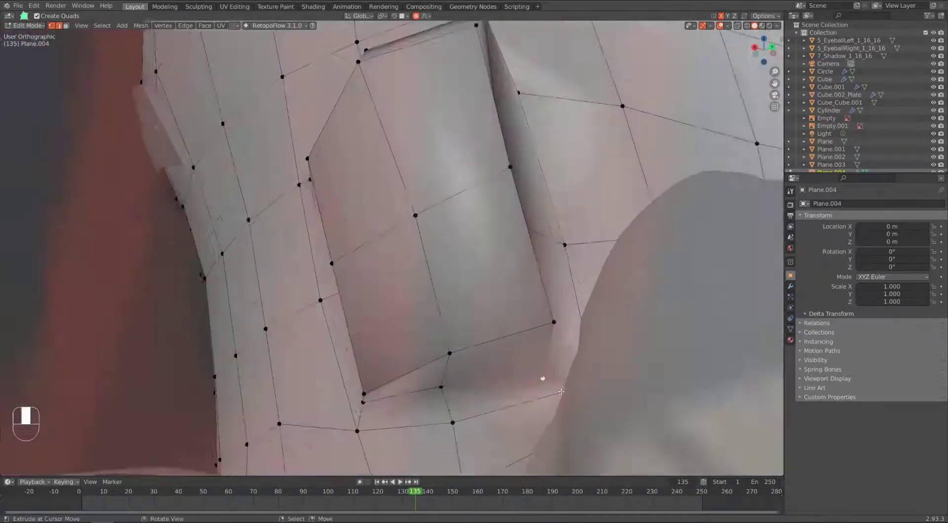
key("G")
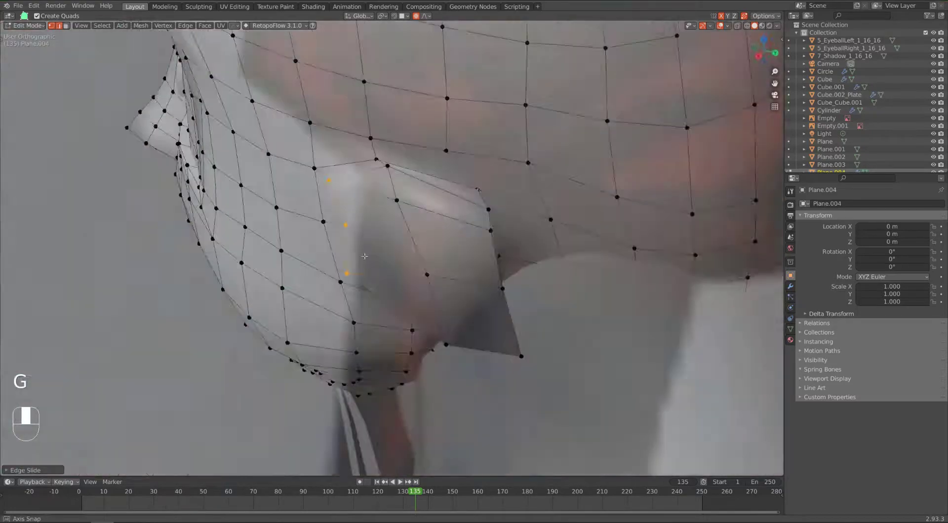
key("KP_3")
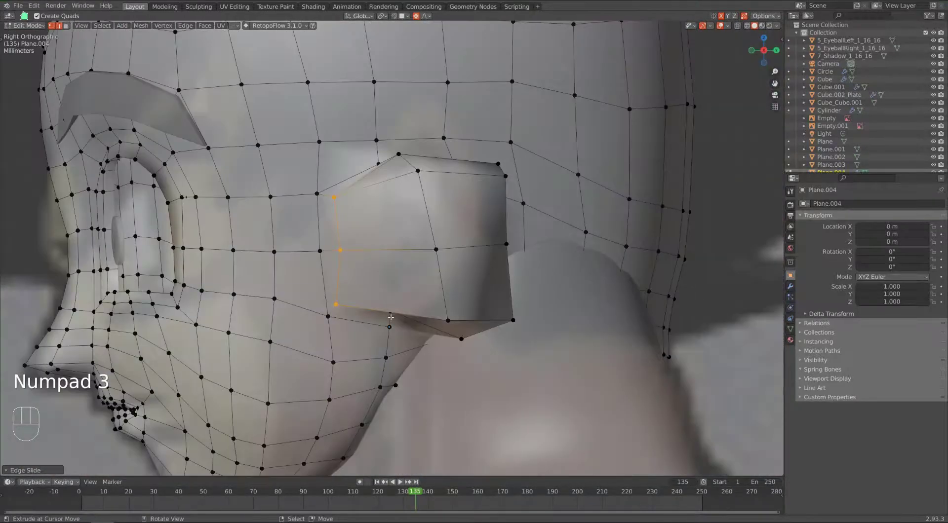
key("g")
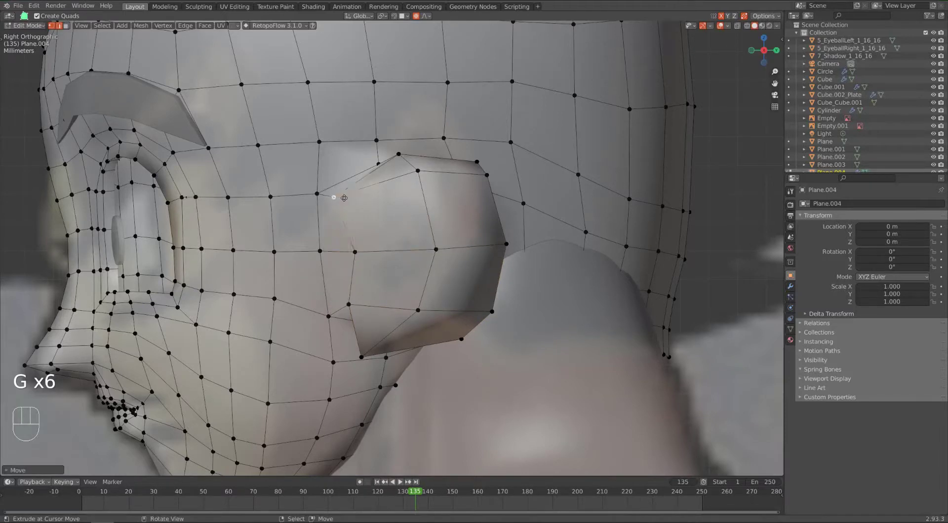
left_click_drag(344, 198, 414, 135)
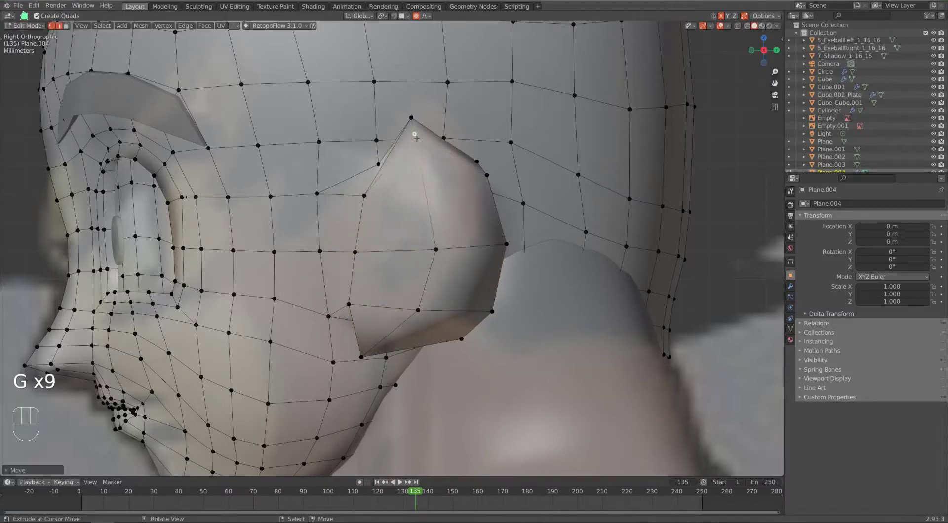
mouse_move(428, 151)
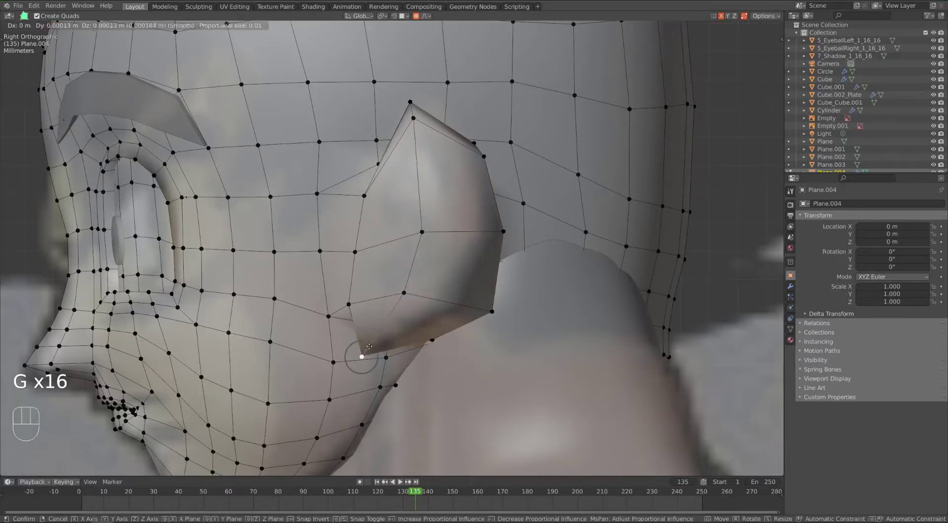
left_click_drag(361, 357, 430, 330)
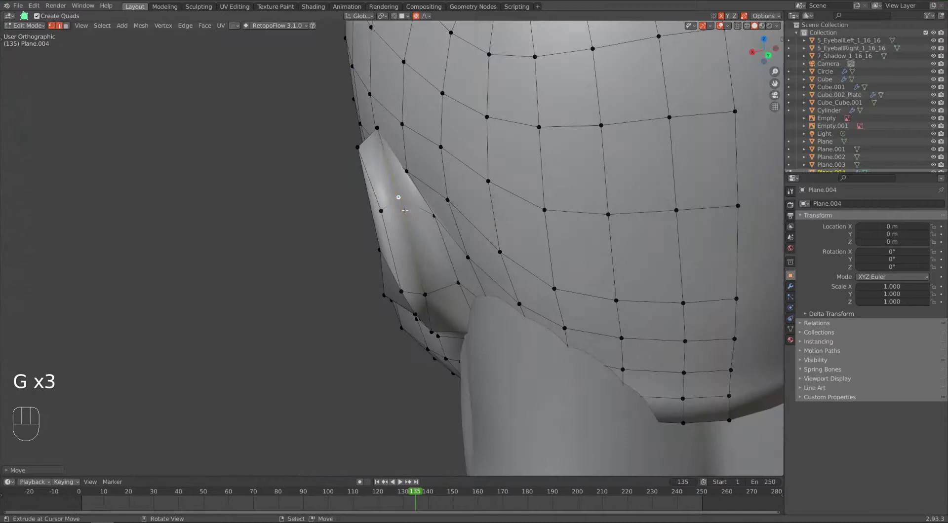
left_click_drag(398, 197, 389, 122)
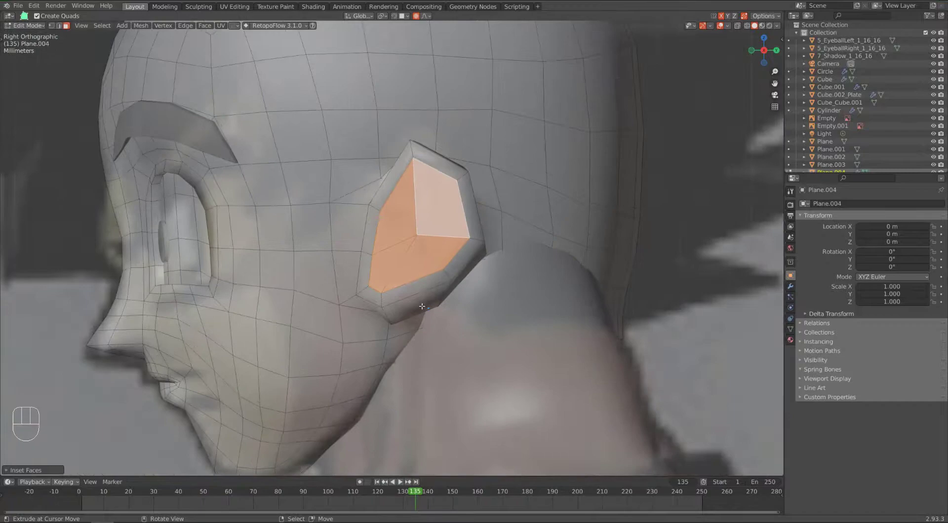
Inspect the ear from front and side views and orbit beneath its underside
key("KP_1")
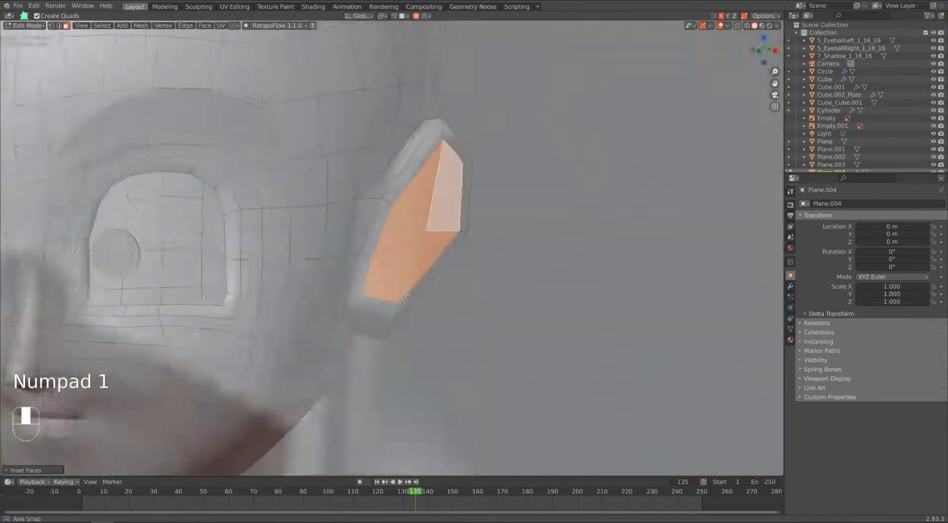
key("KP_1")
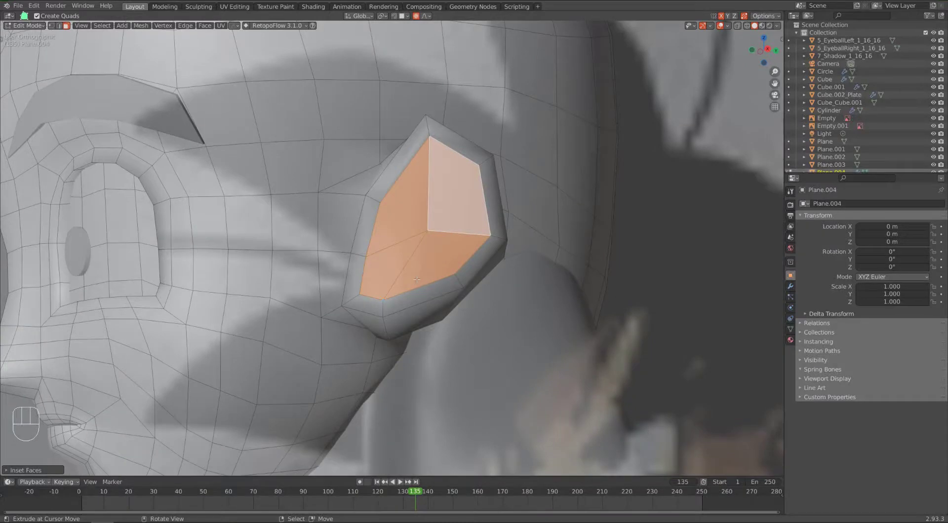
key("KP_3")
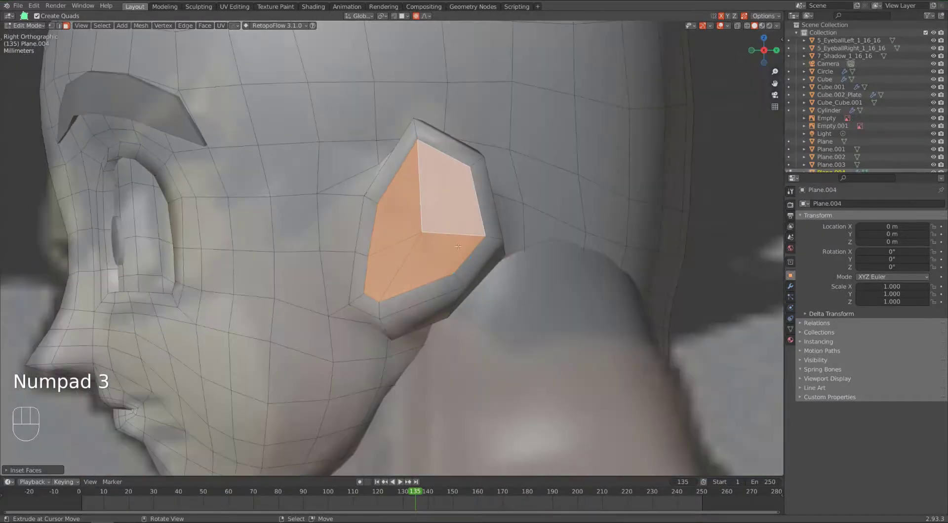
left_click_drag(423, 242, 508, 296)
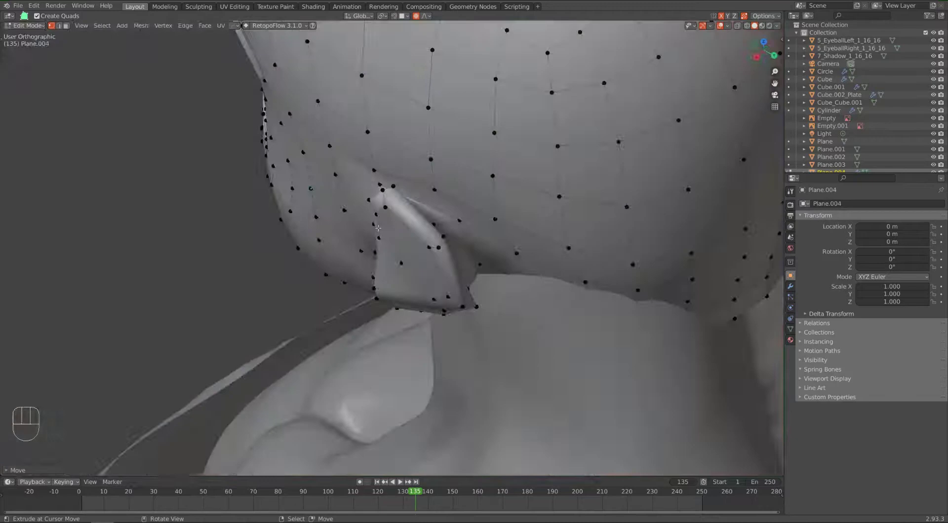
Reposition the vertex behind the ear, then inset the inner ear faces and push them inward
key("g")
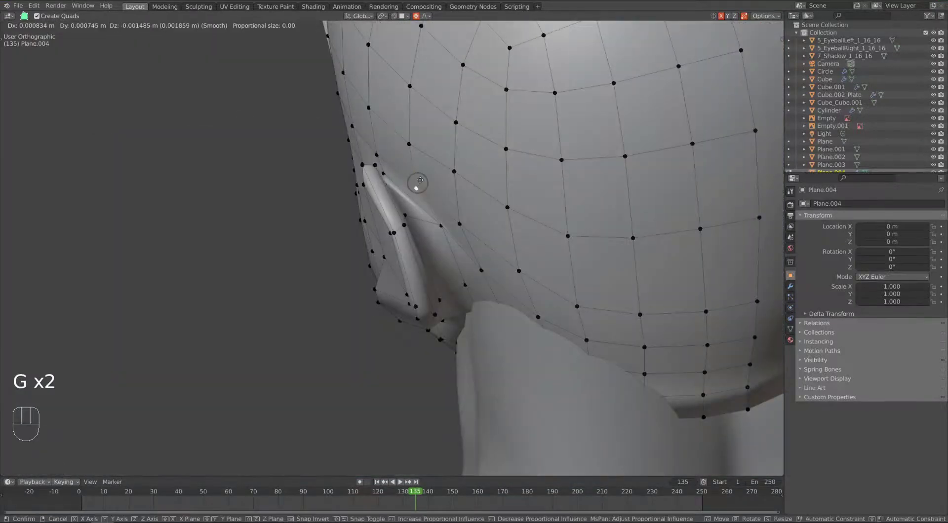
left_click_drag(418, 181, 393, 170)
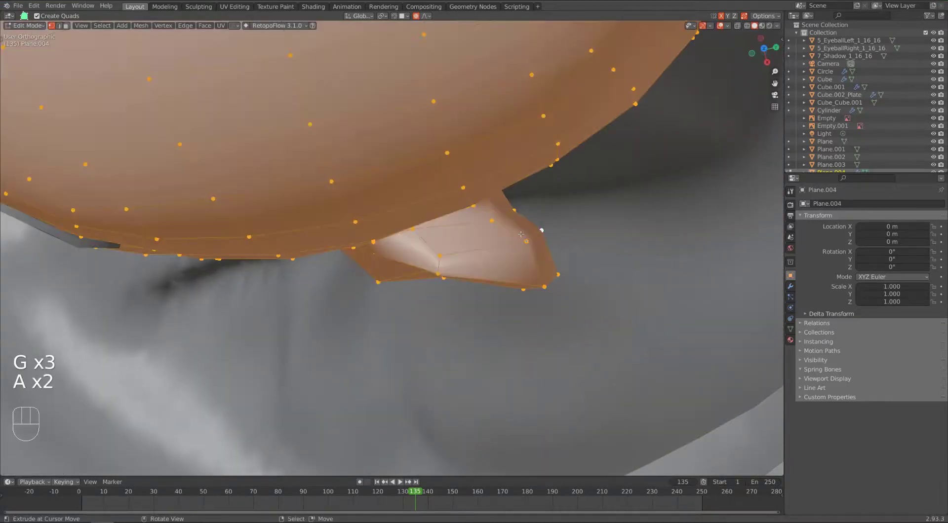
key("g")
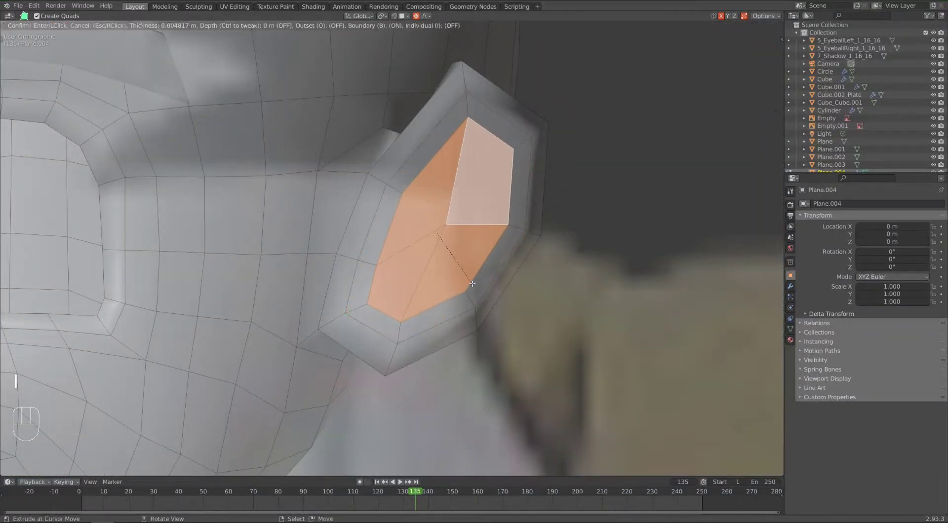
key("alt+s")
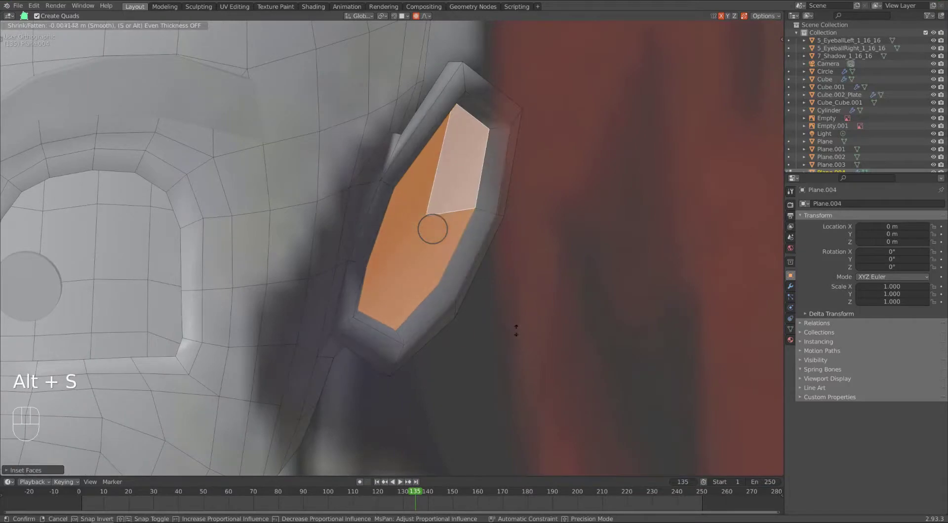
key("KP_3")
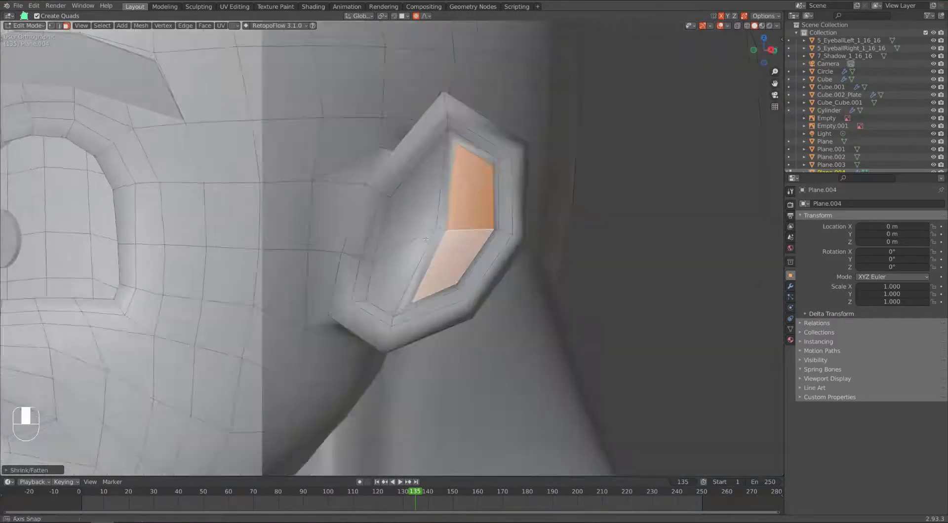
Extrude the inner ear faces deeper, smooth the rims, and return to Object Mode
key("KP_3")
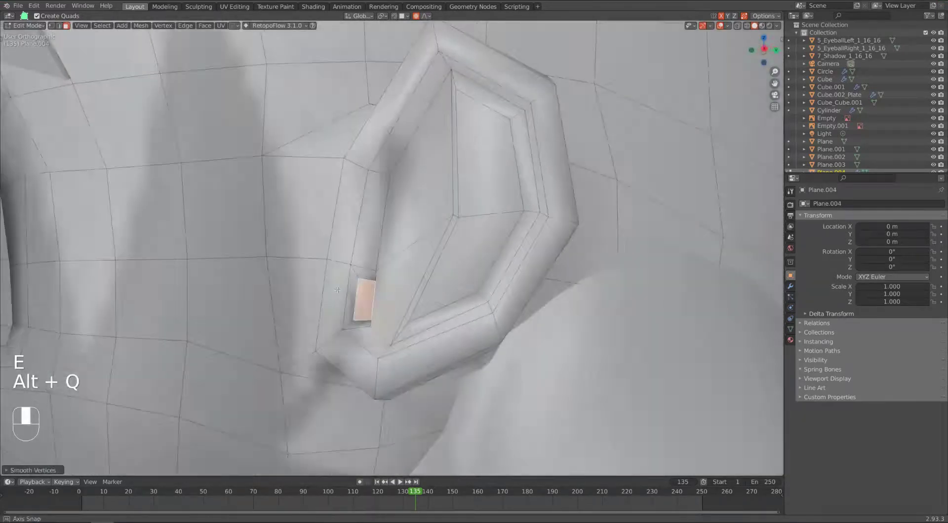
key("g")
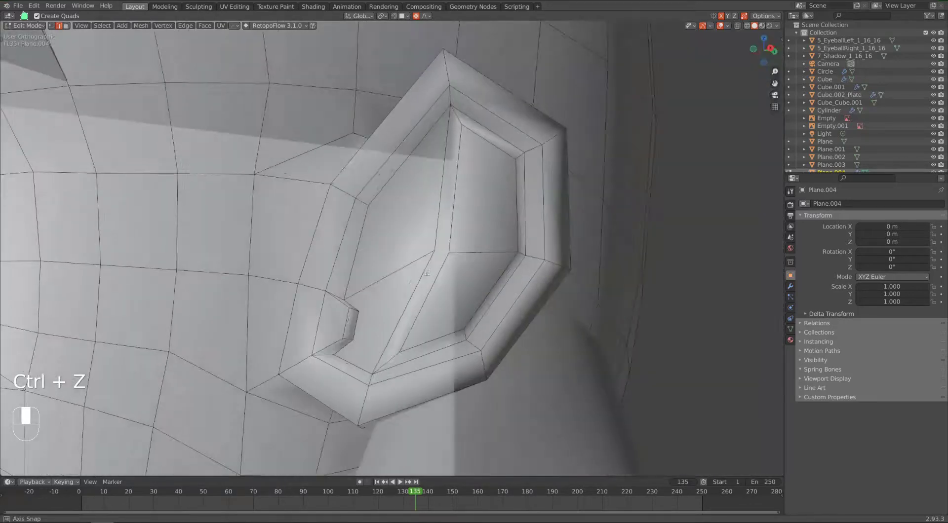
key("Tab")
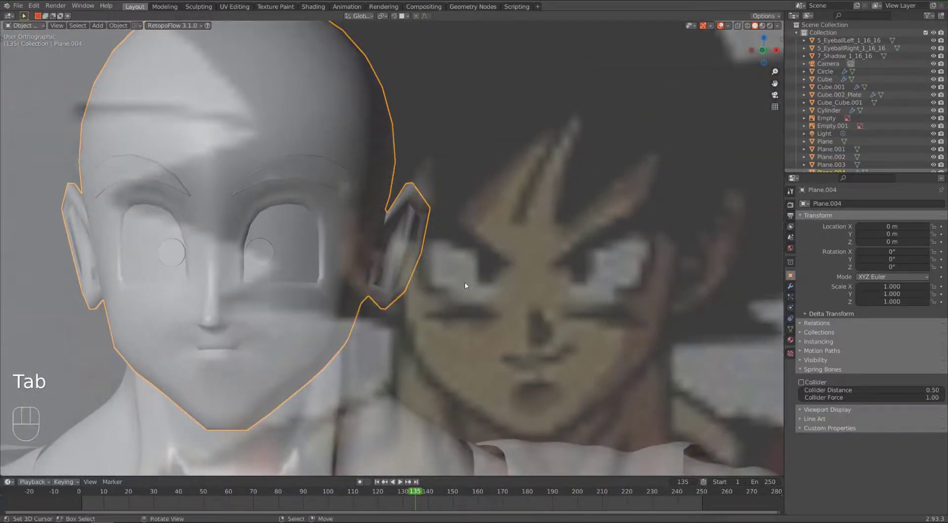
Re-enter Edit Mode and move inner ear vertices to split the cavity into smaller faces
key("Tab")
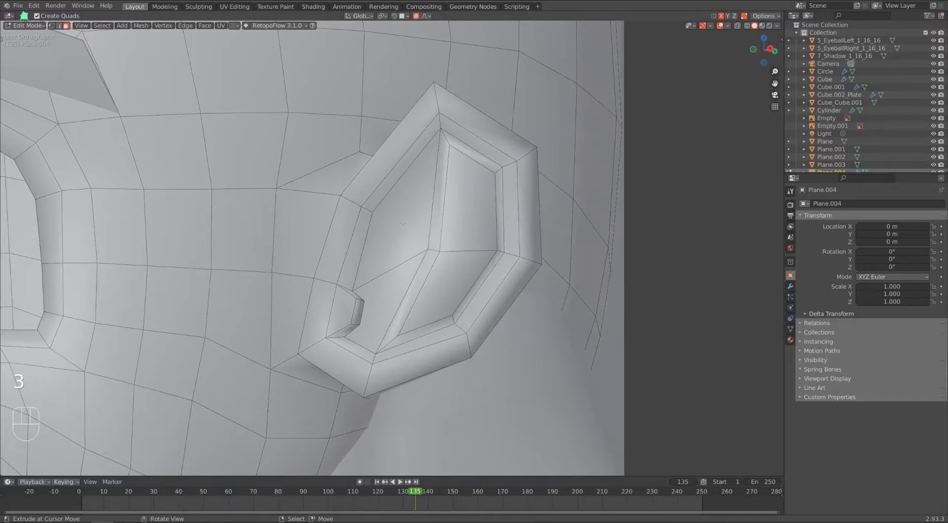
key("K")
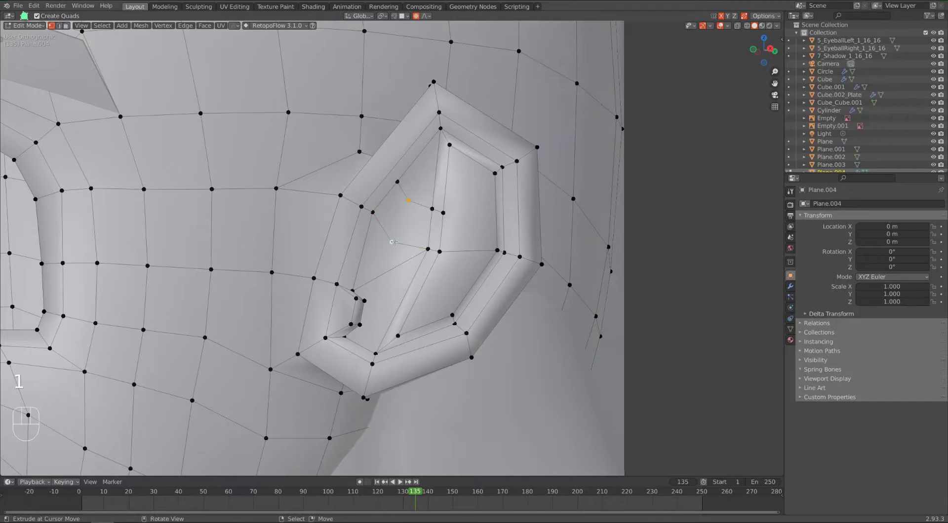
key("Ctrl+Z")
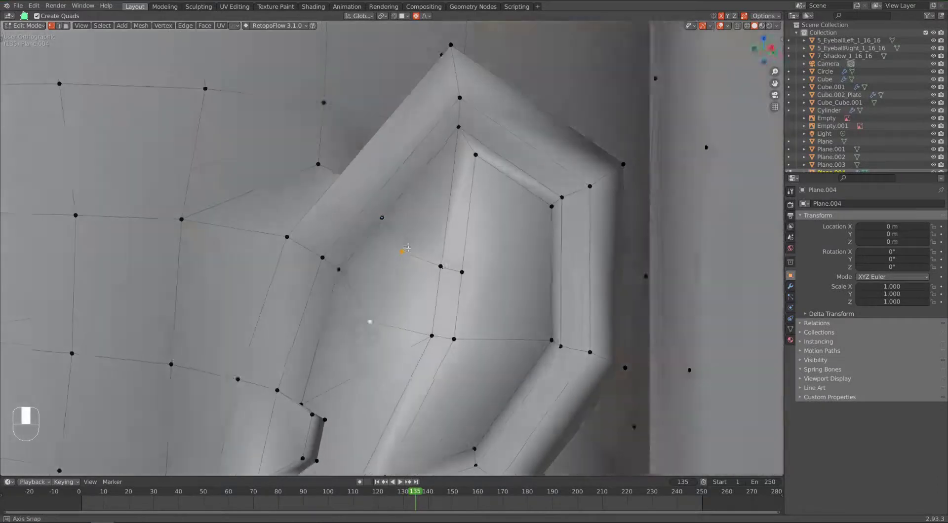
left_click_drag(405, 248, 363, 173)
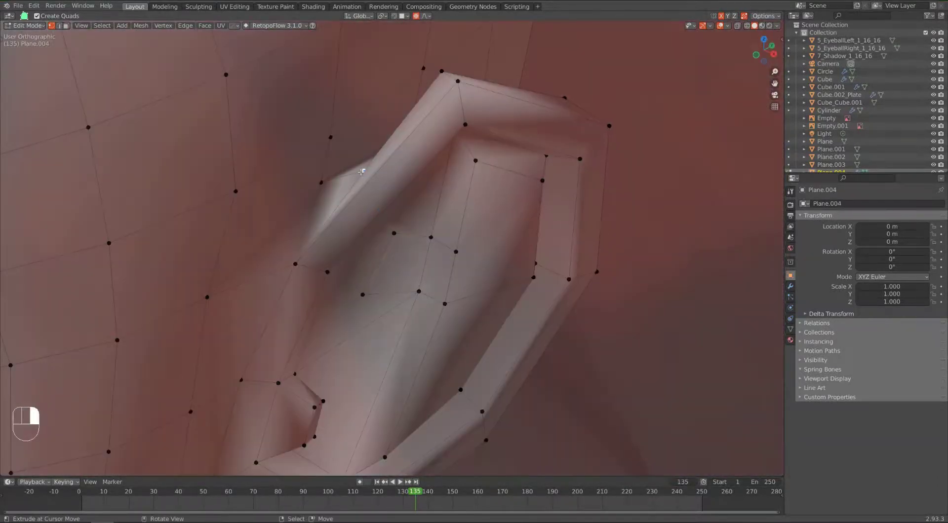
key("g")
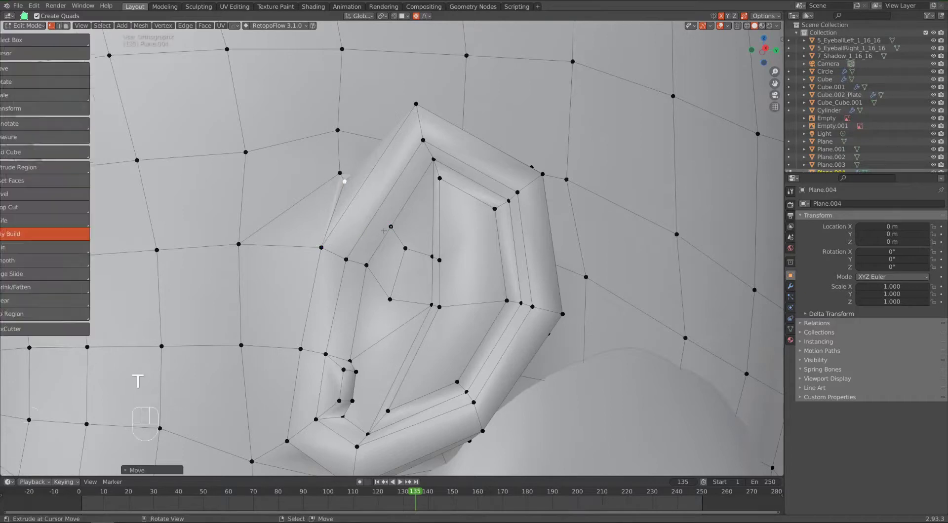
Add and delete faces inside the ear cavity with Poly Build to form the inner fold ring
key("k")
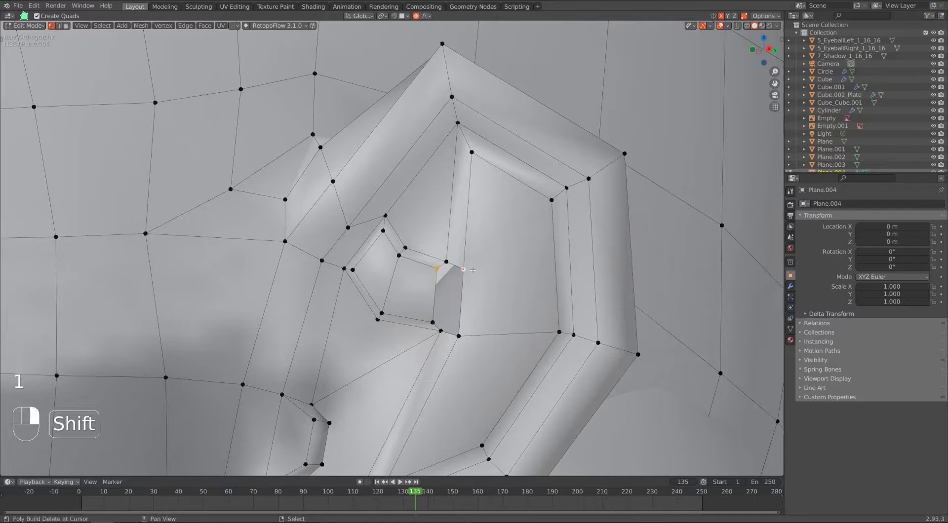
key("m")
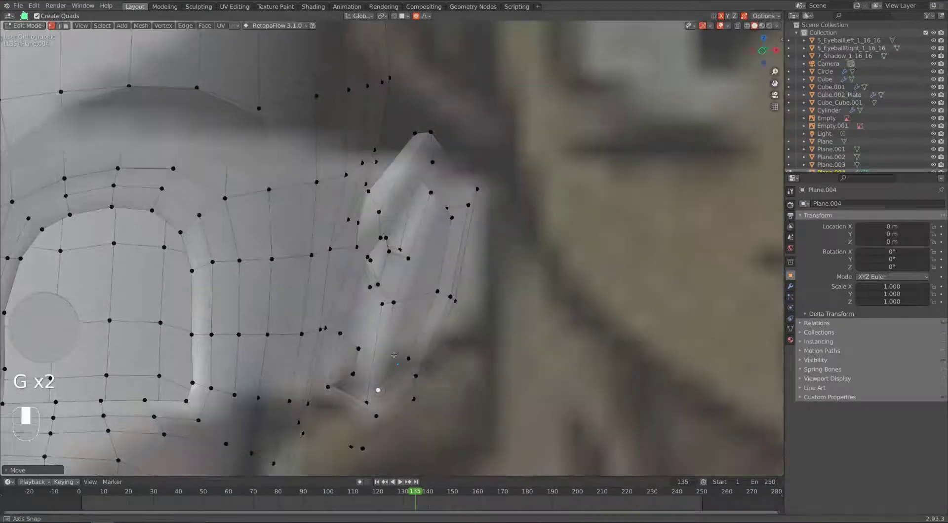
From front view, slide the ear vertices to match the reference head outline
key("KP_1")
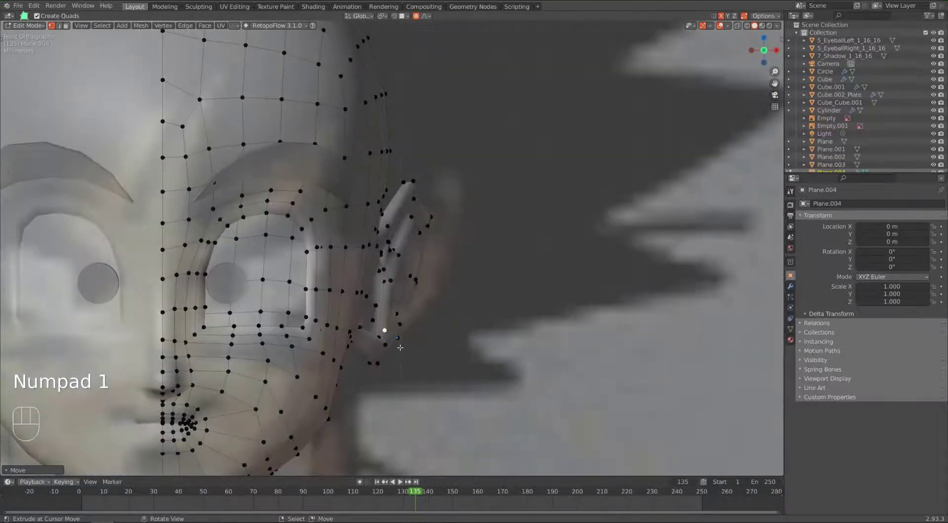
key("g")
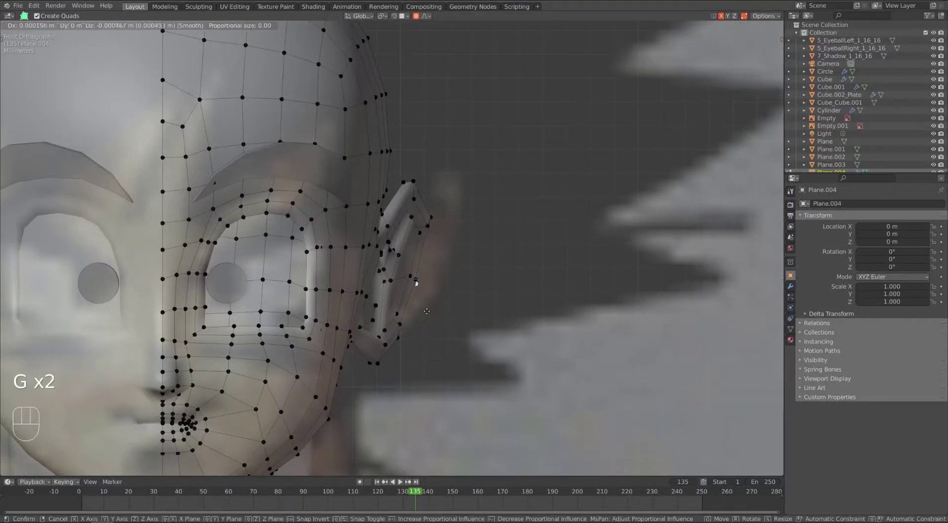
mouse_move(434, 315)
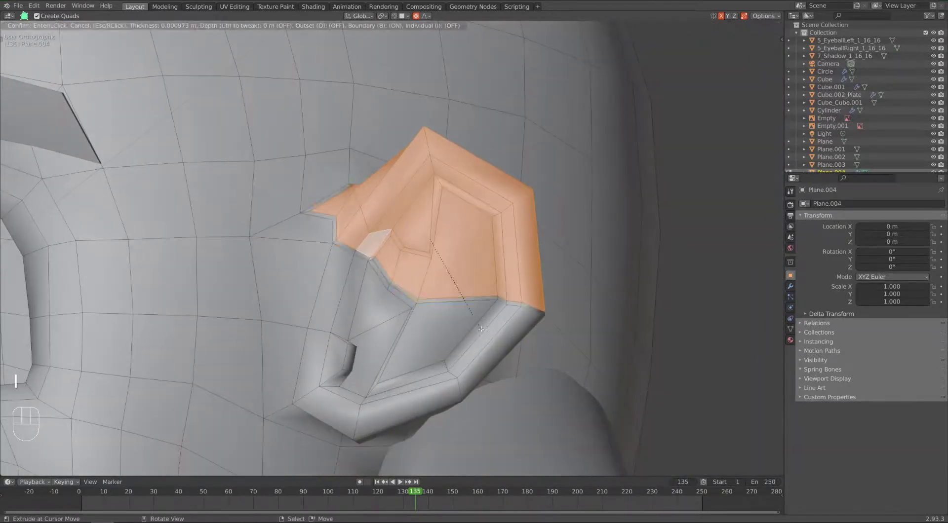
Confirm the upper-ear inset, select an edge path along the ear, and reshape its outline
left_click(482, 330)
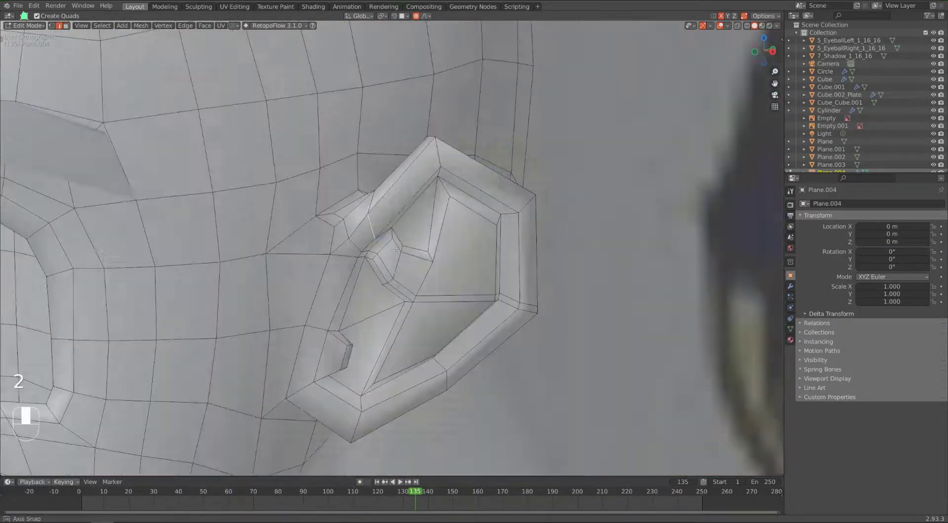
key("g")
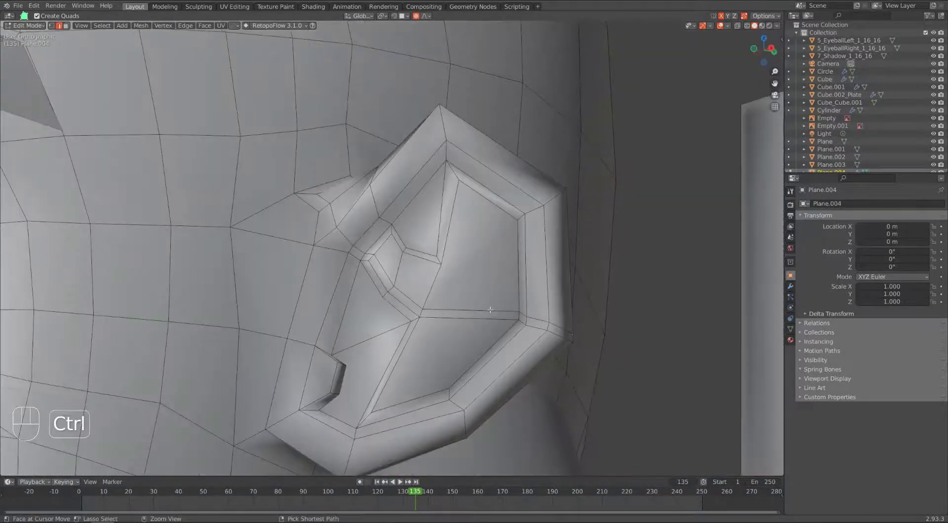
key("g")
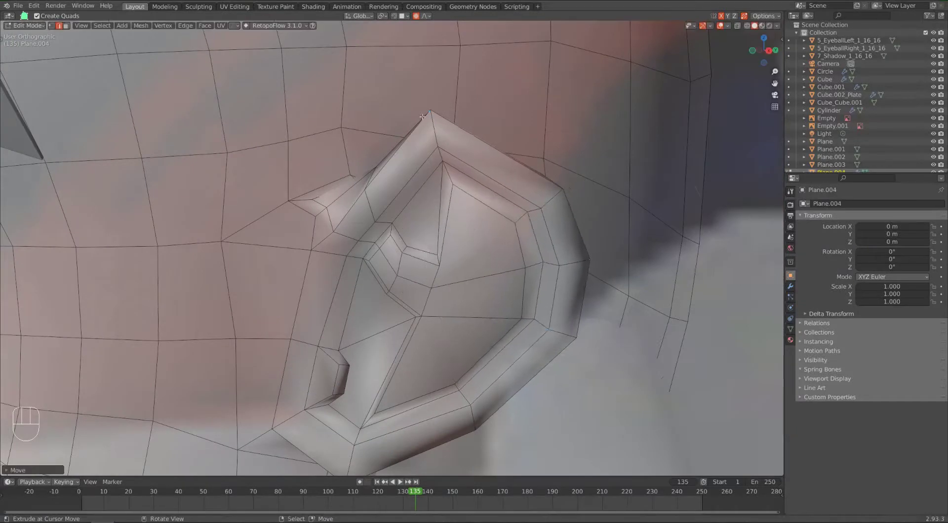
key("g")
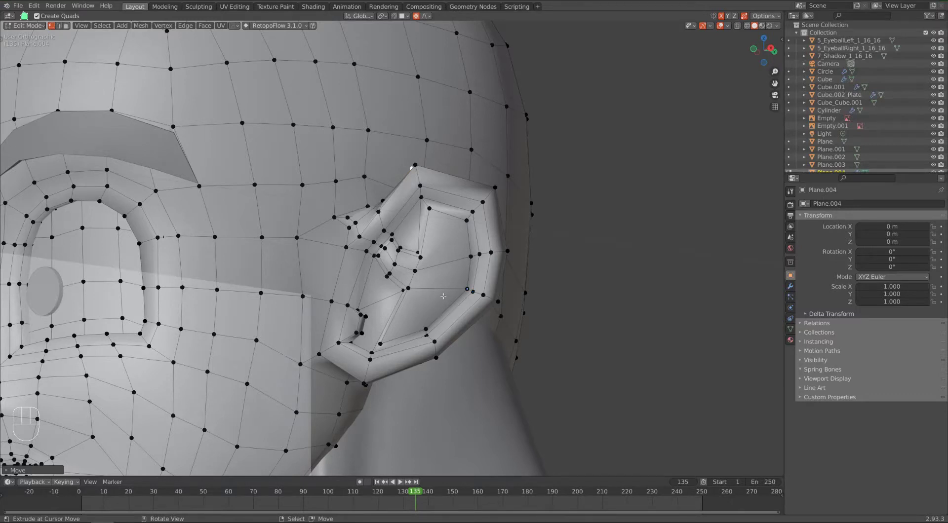
left_click_drag(445, 296, 315, 272)
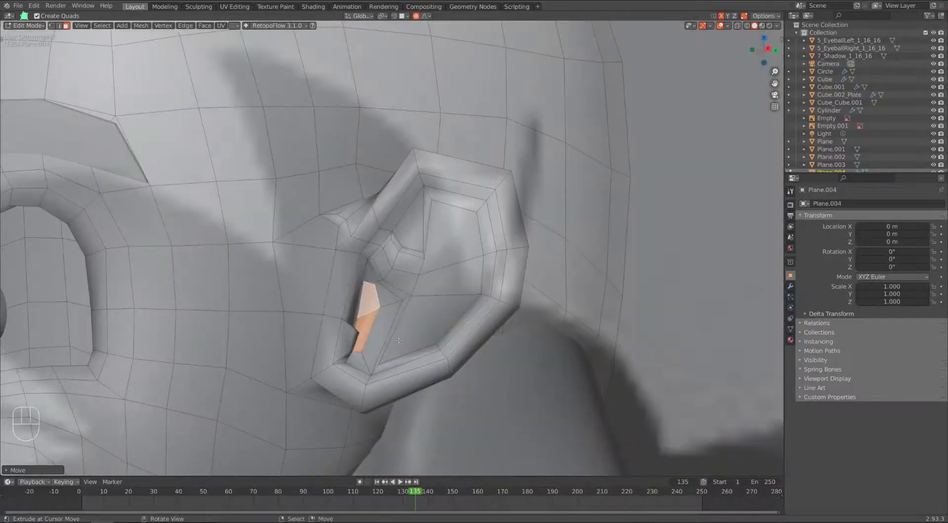
Move the notch vertices at the inner ear's base into a cleaner shape
key("s")
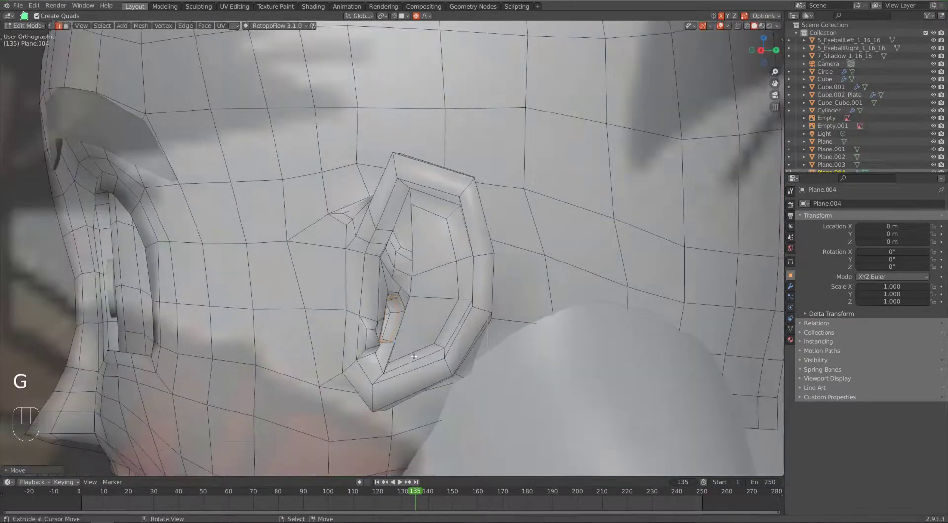
key("Tab")
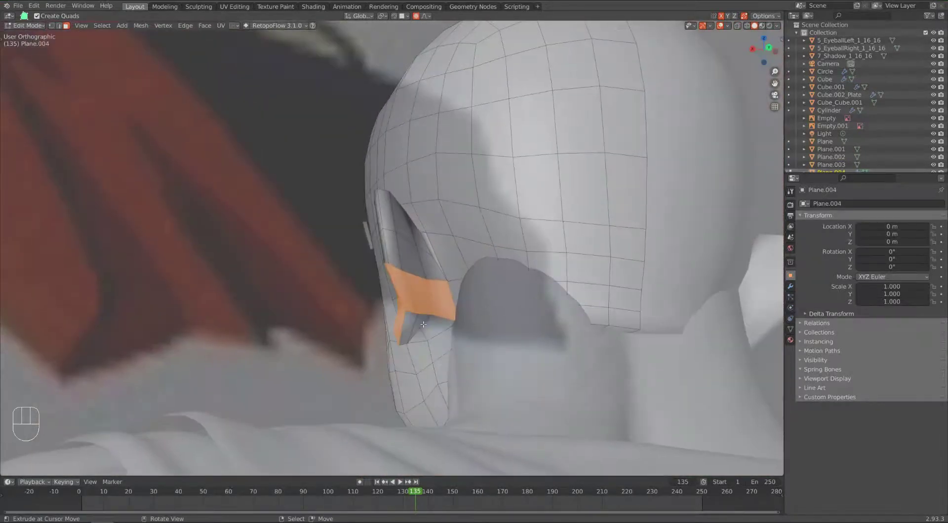
Orbit around the ear and add retopology faces so the mesh wraps around it
left_click_drag(423, 242, 511, 353)
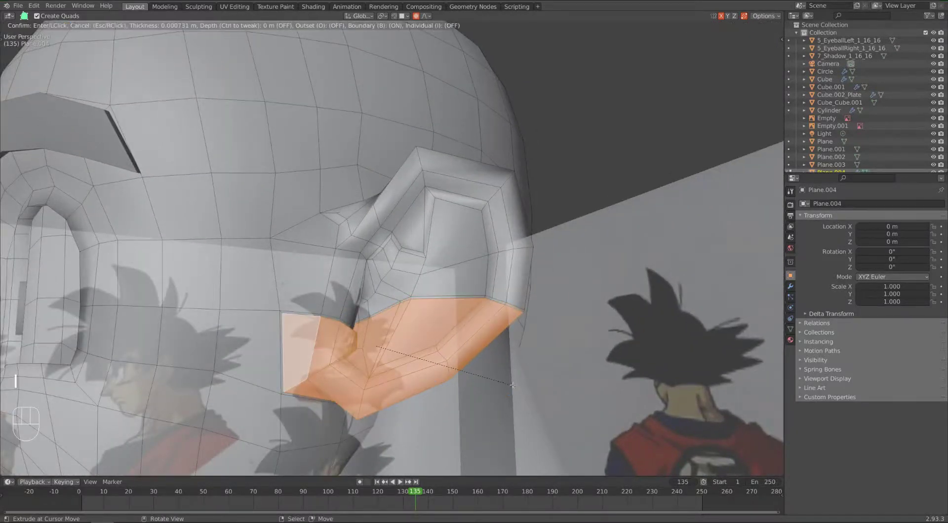
mouse_move(507, 383)
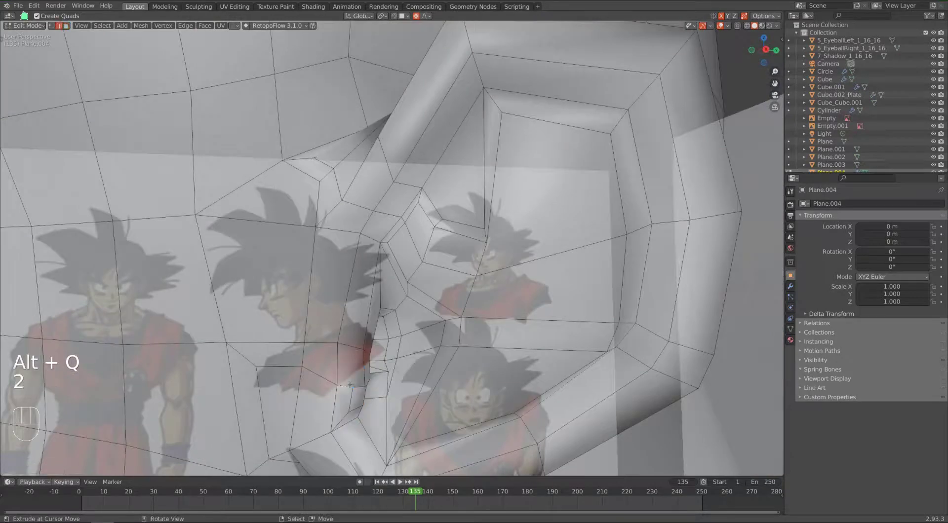
key("g")
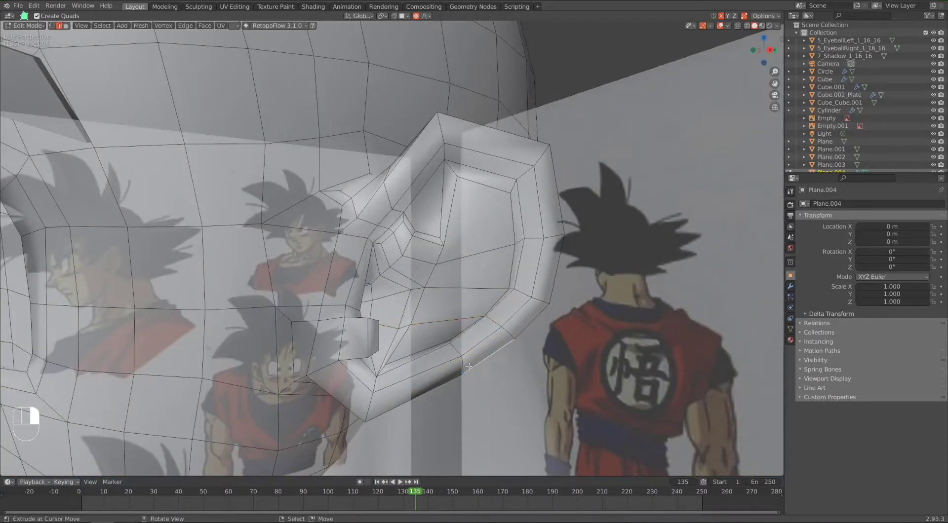
key("g")
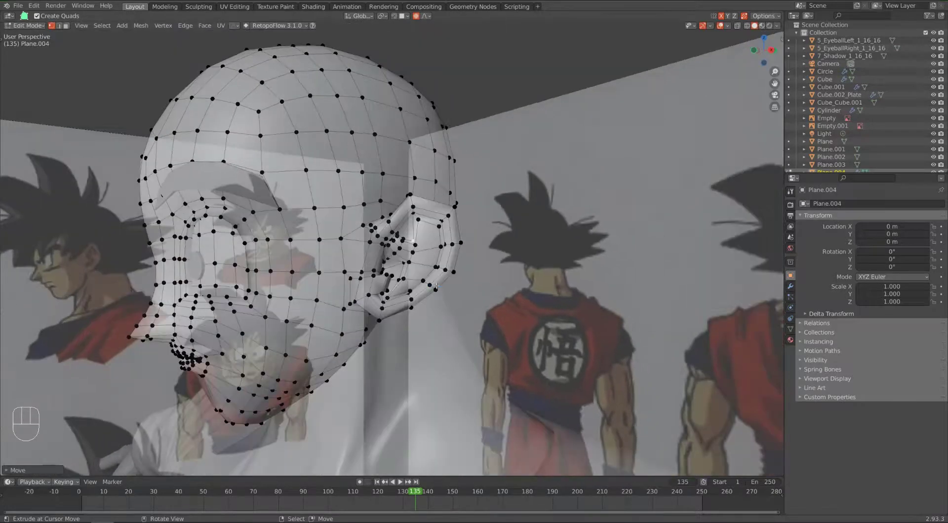
key("Tab")
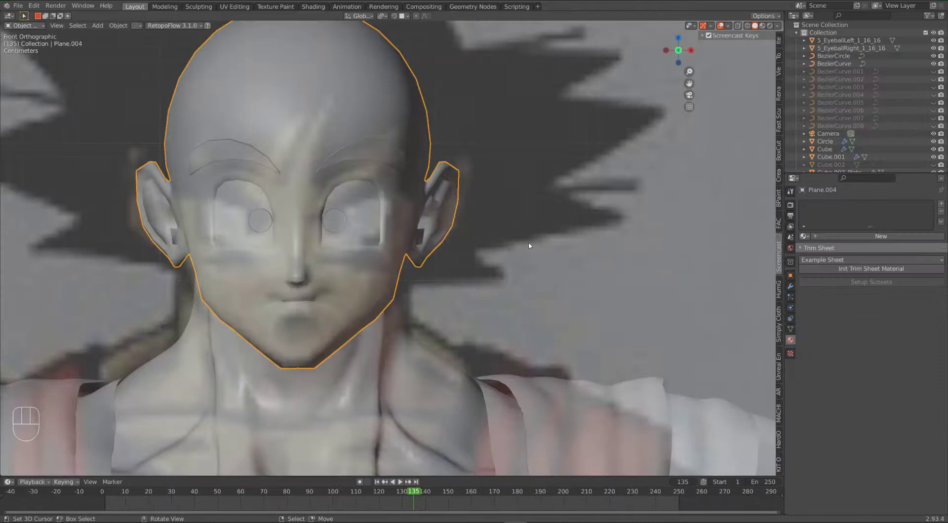
Edge-slide the upper rim vertices, toggling Edit Mode to compare against the ear
key("Tab")
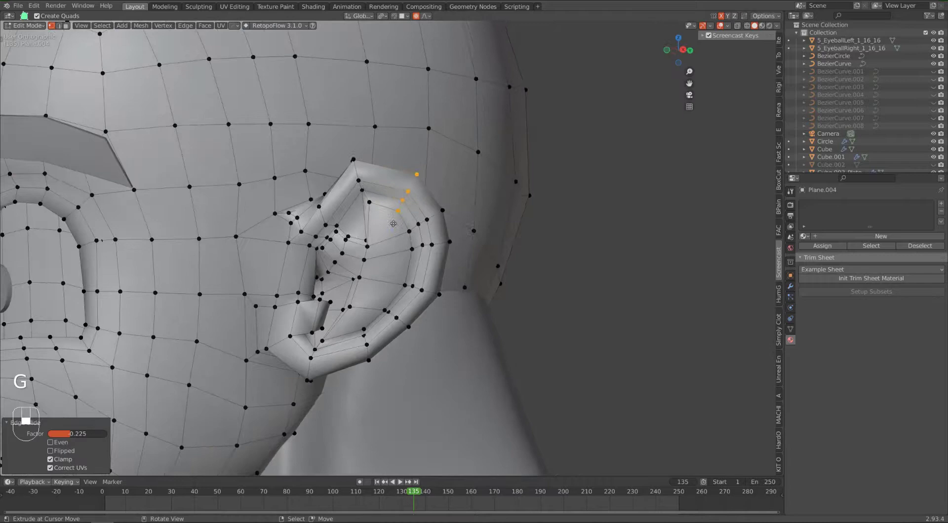
key("G")
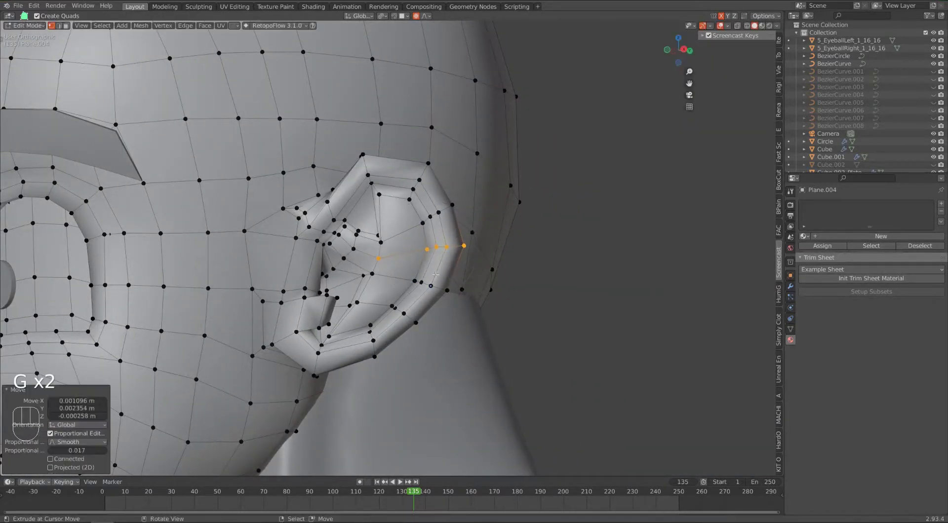
key("Tab")
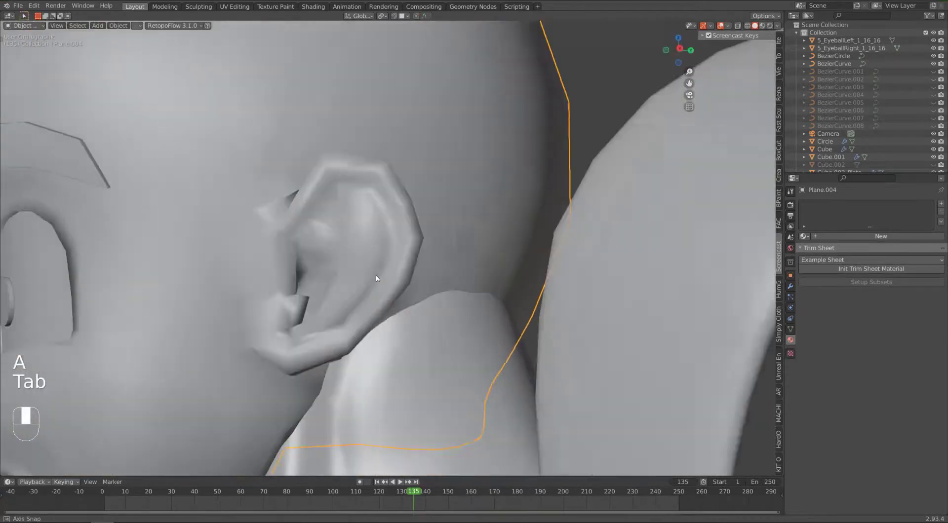
key("A")
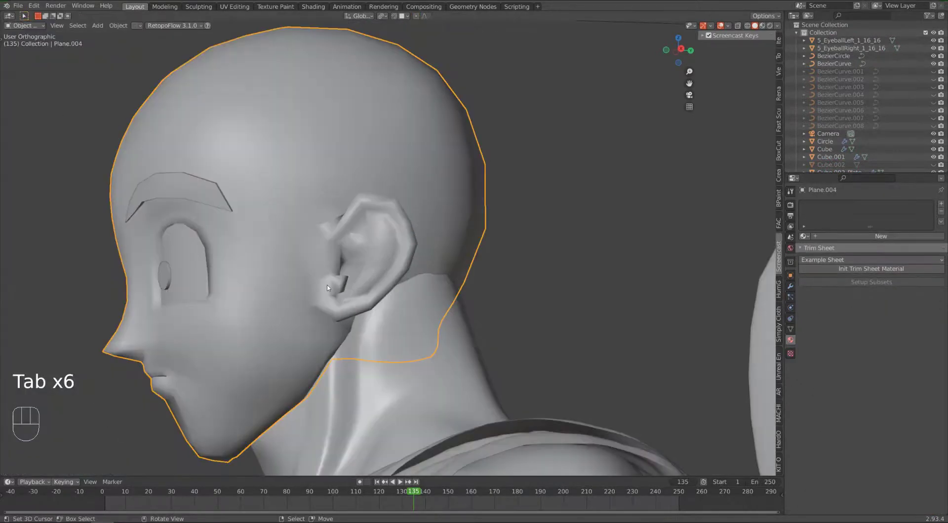
key("Tab")
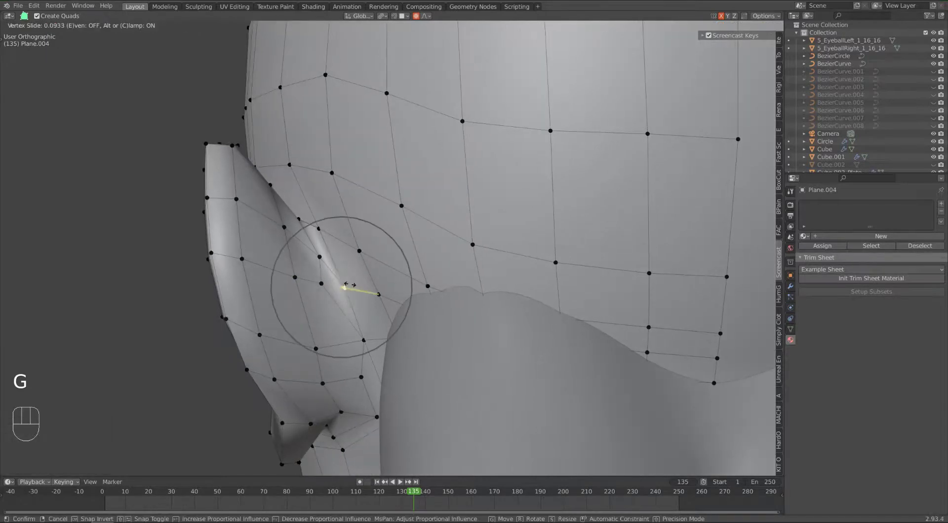
mouse_move(351, 290)
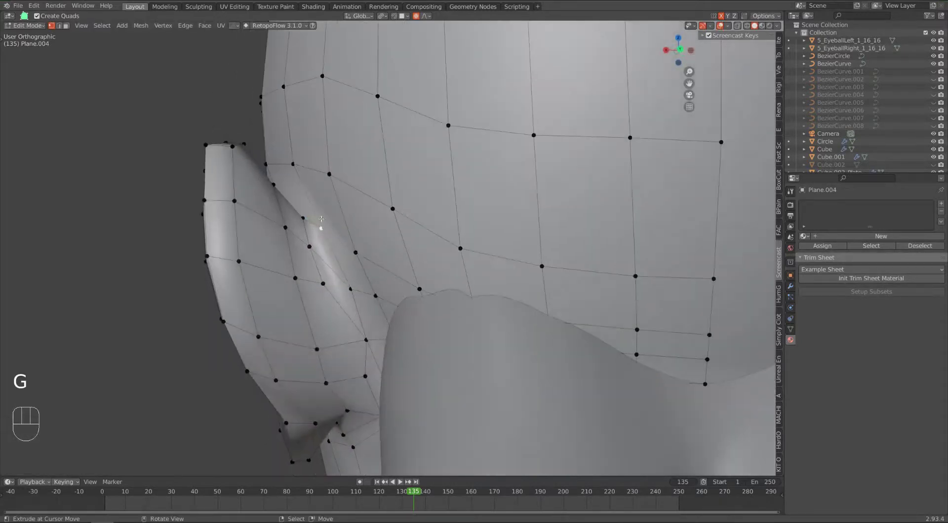
mouse_move(324, 232)
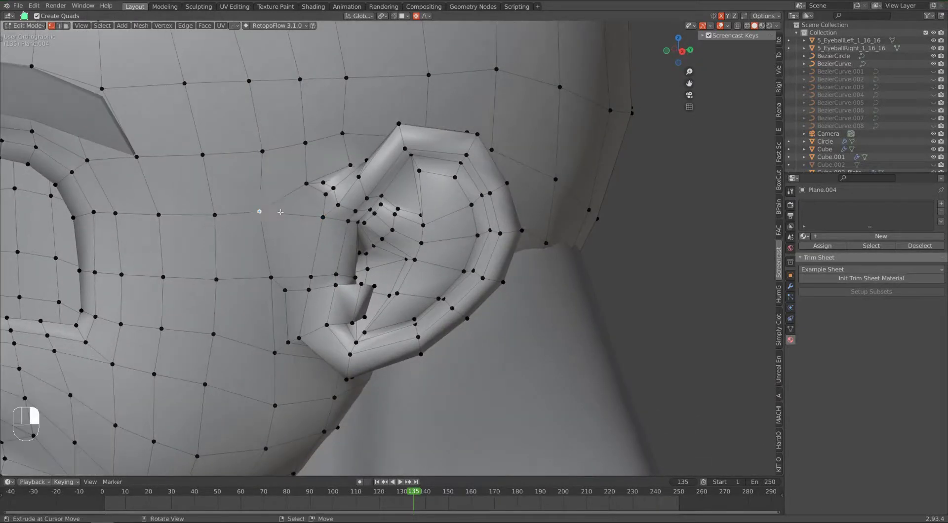
Move the selected cheek vertices in front of the ear and confirm their positions
key("g")
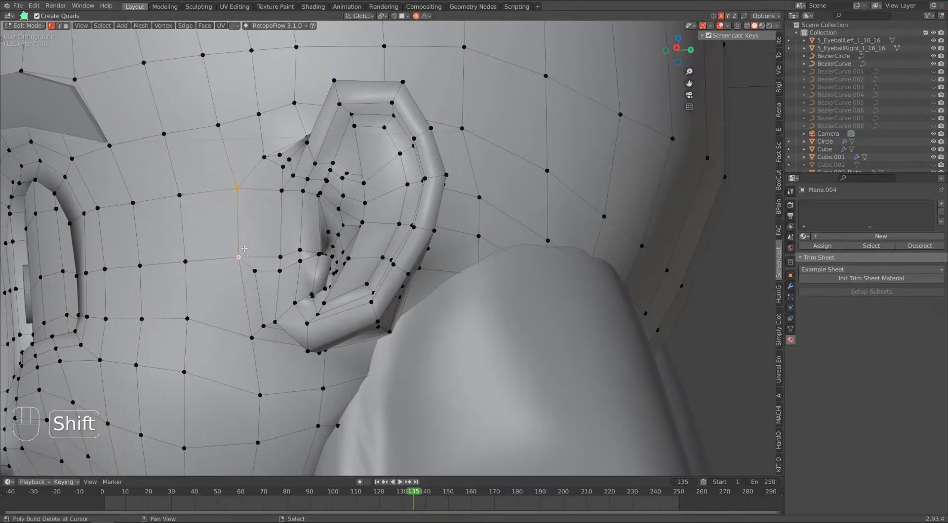
key("g")
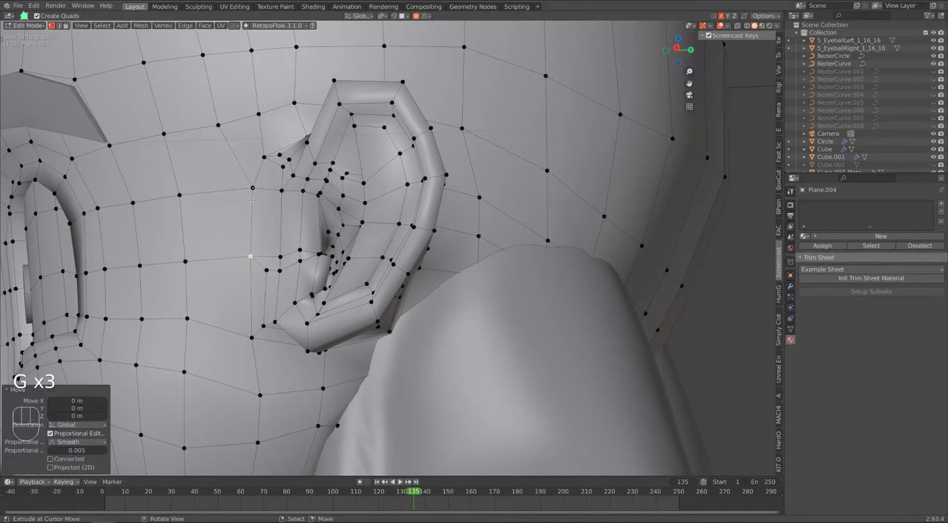
left_click(251, 337)
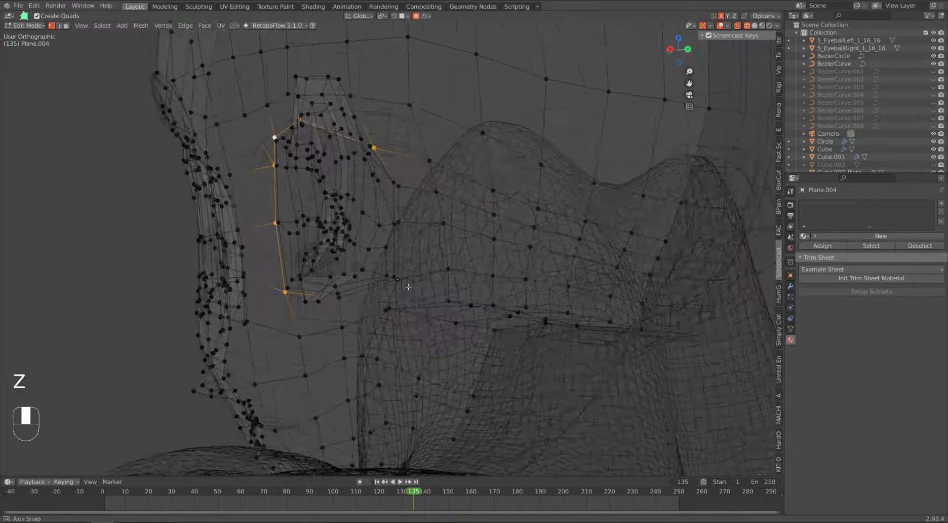
Loop-select the edges around the ear base, then leave Edit Mode to view the head
left_click_drag(407, 287, 396, 134)
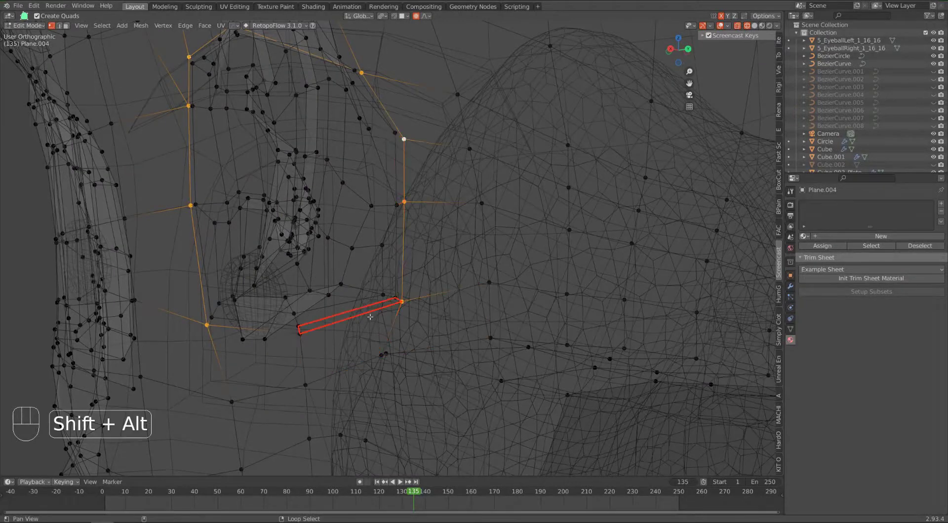
key("S")
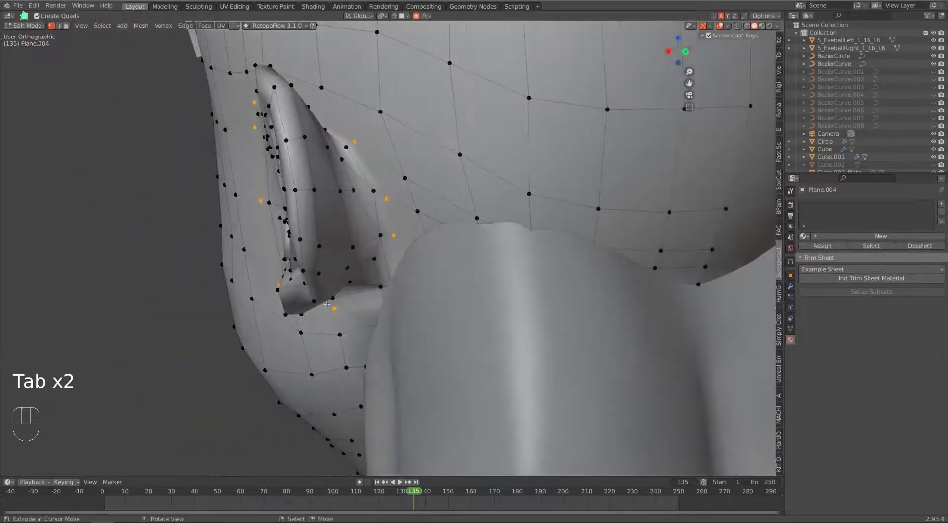
key("a")
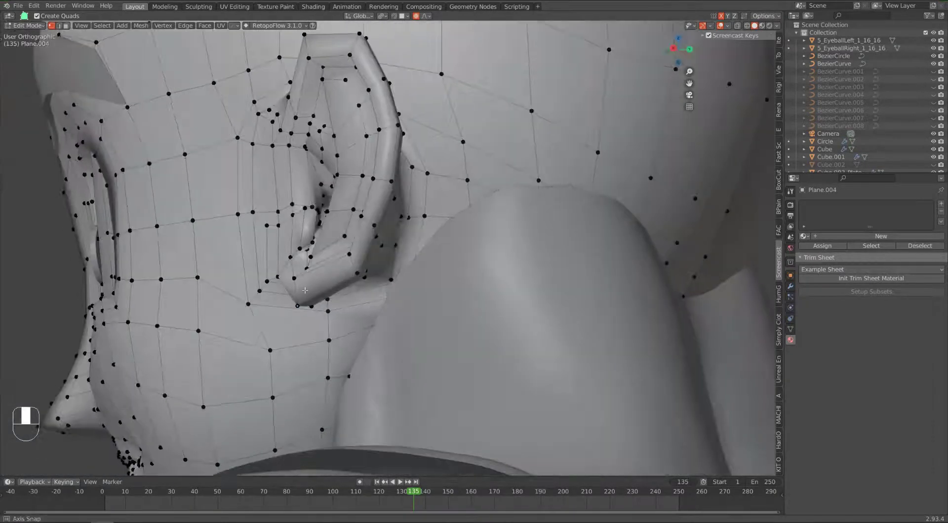
key("Tab")
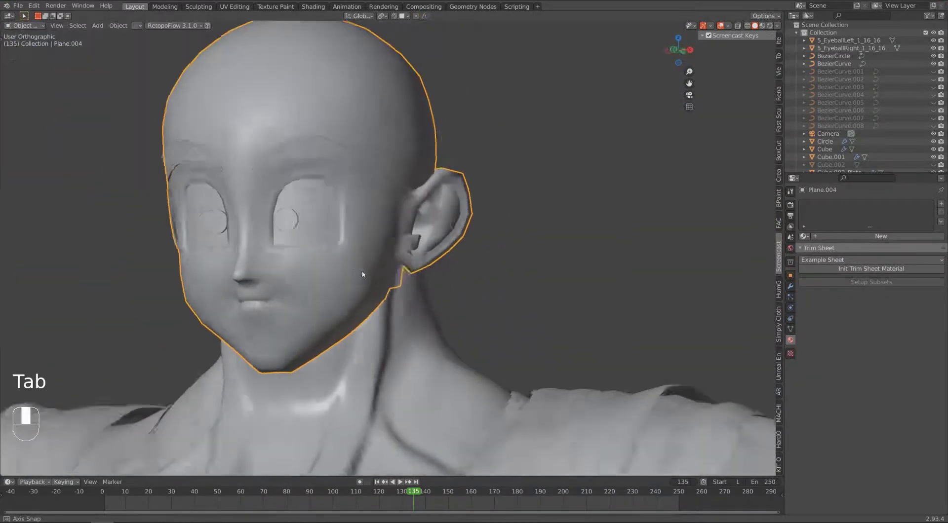
Edge-slide the lower inner-ear notch vertex and check it outside Edit Mode
key("Tab")
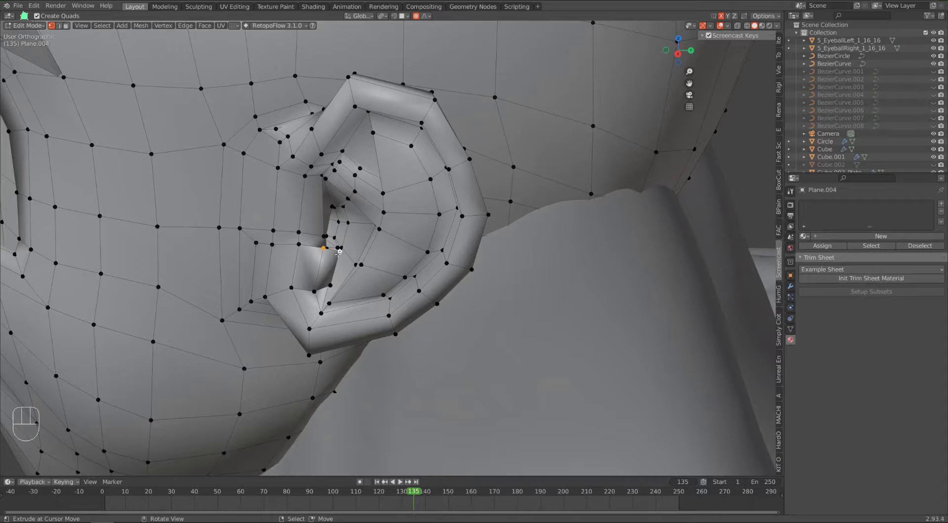
key("Tab")
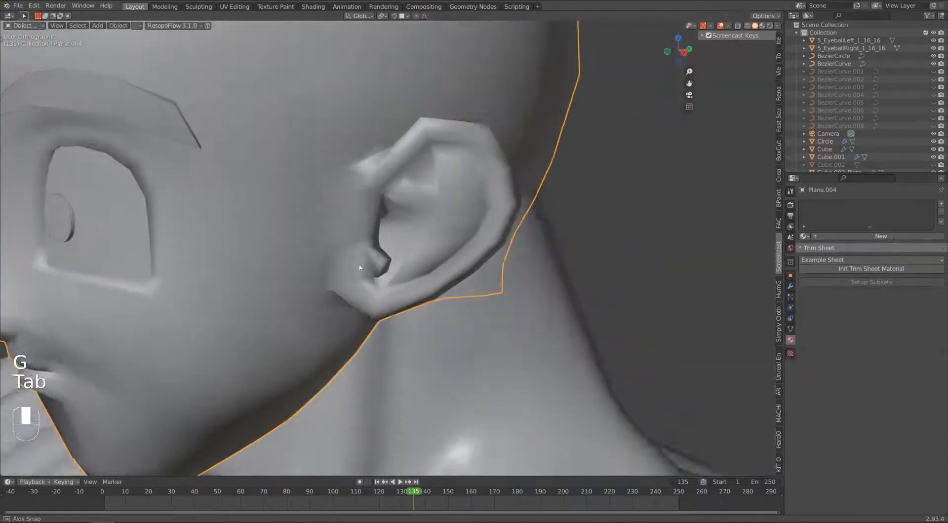
key("Tab")
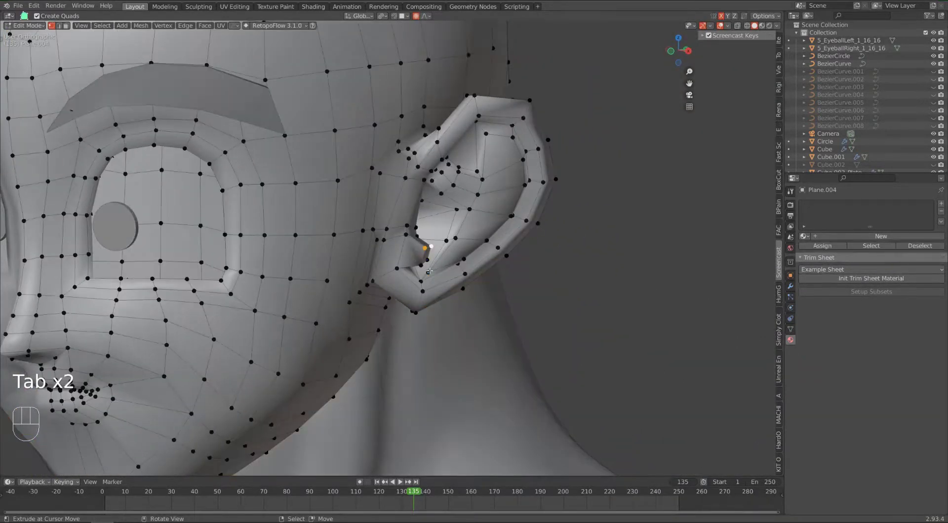
key("G")
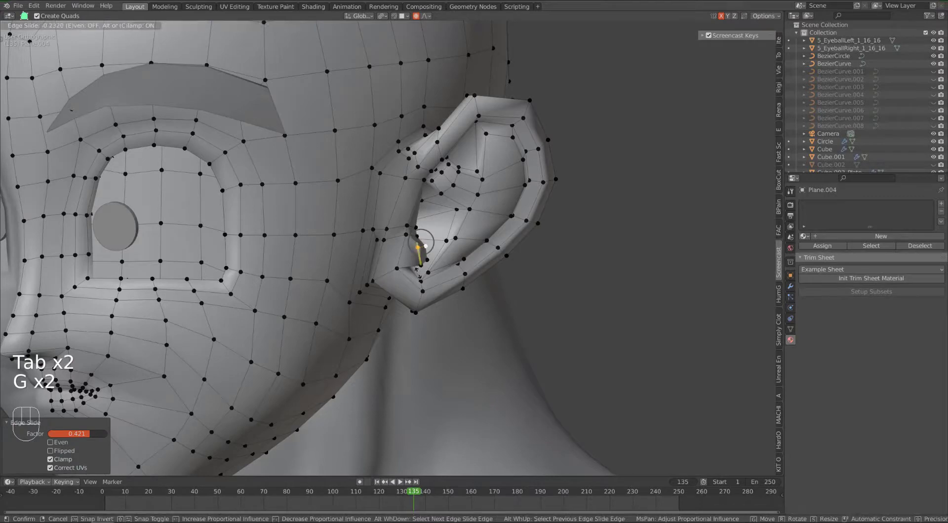
key("Tab")
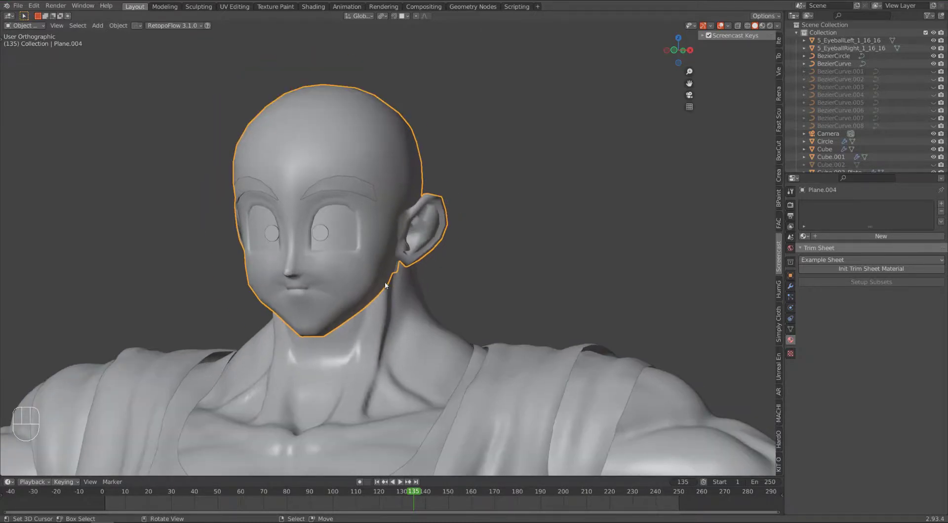
mouse_move(628, 229)
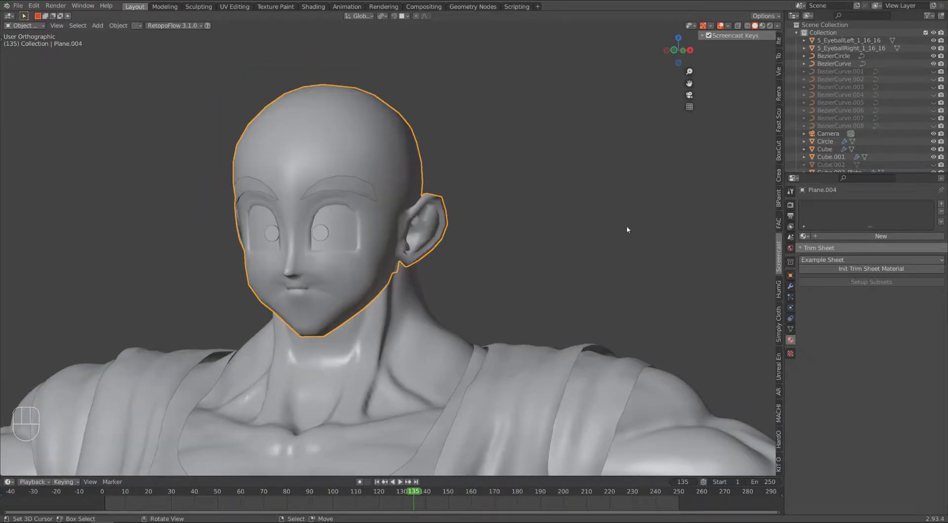